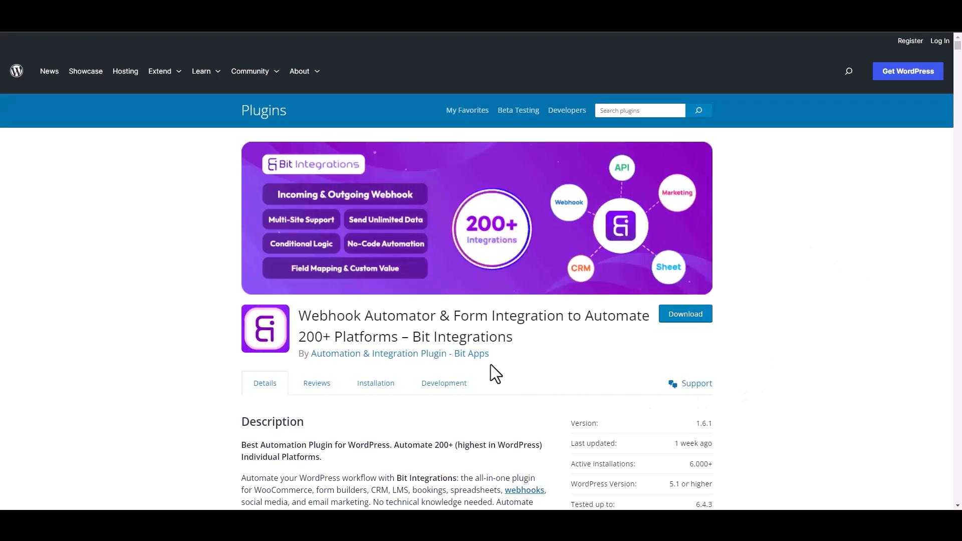
pyautogui.moveTo(513, 355)
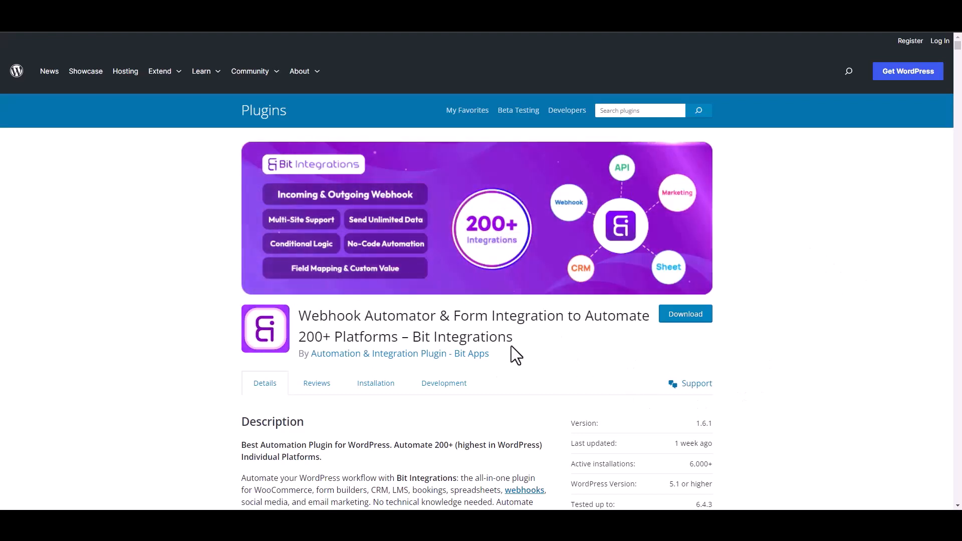
# - Go from the Bit Integrations plugin page to its welcome screen in the WordPress dashboard
pyautogui.doubleClick(460, 337)
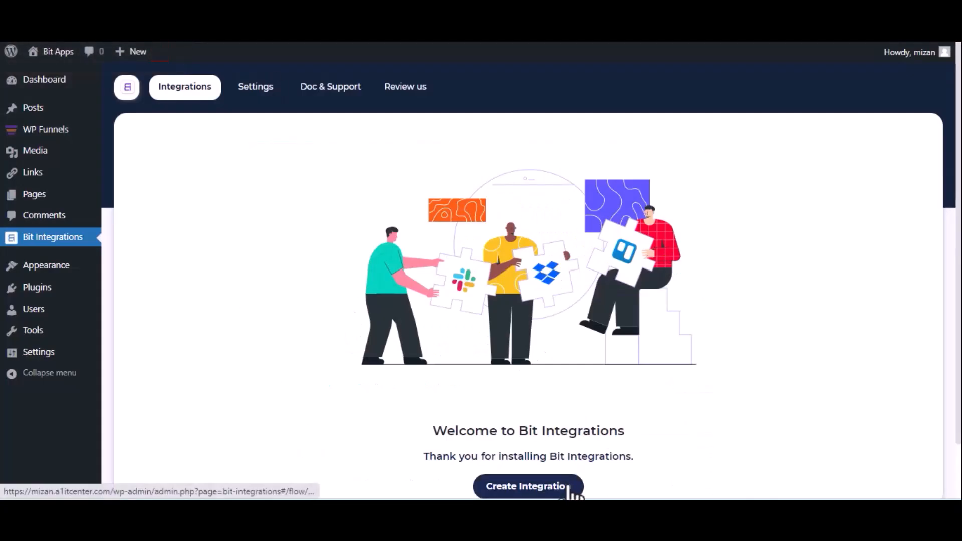
# - Create a new integration with WPFunnels as trigger, copy its webhook URL and start fetching data
pyautogui.click(528, 486)
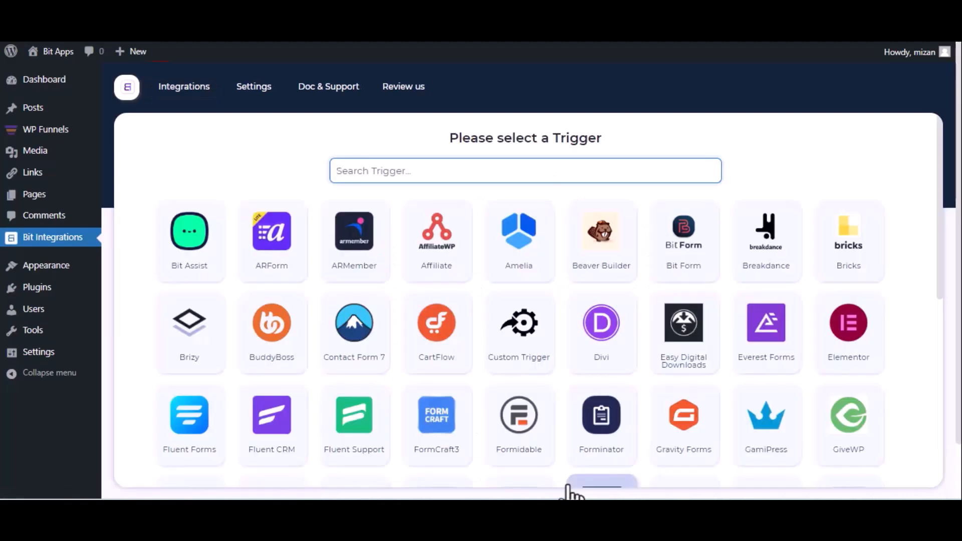
pyautogui.write('wp')
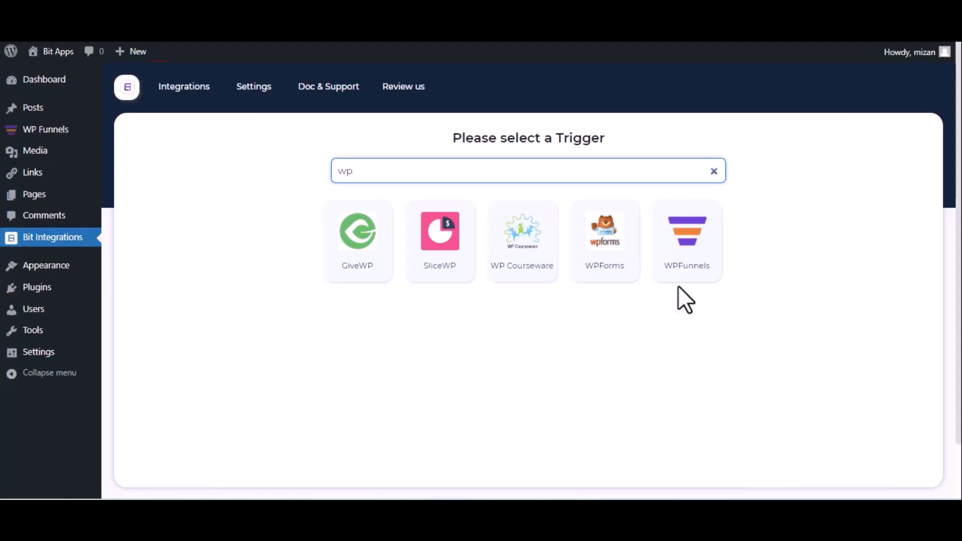
pyautogui.click(687, 239)
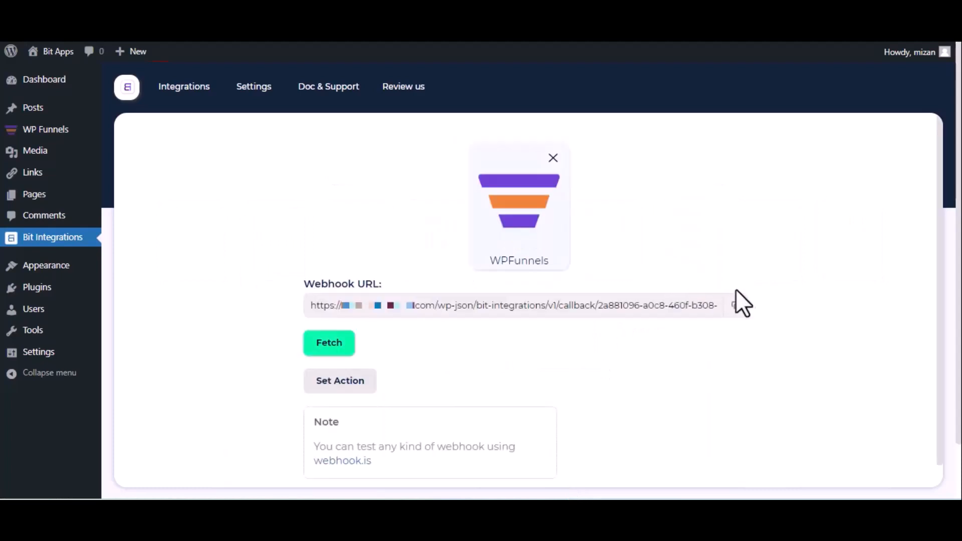
pyautogui.click(734, 304)
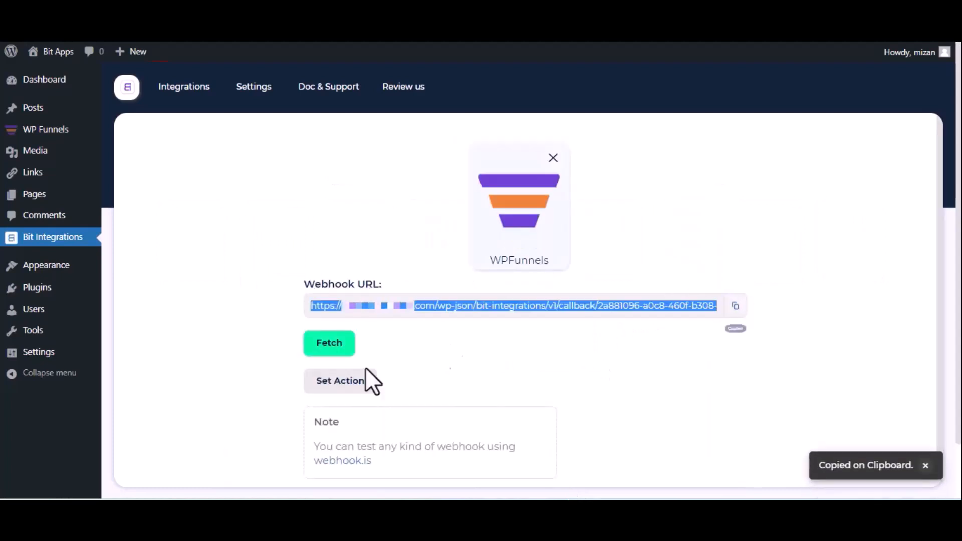
pyautogui.click(328, 343)
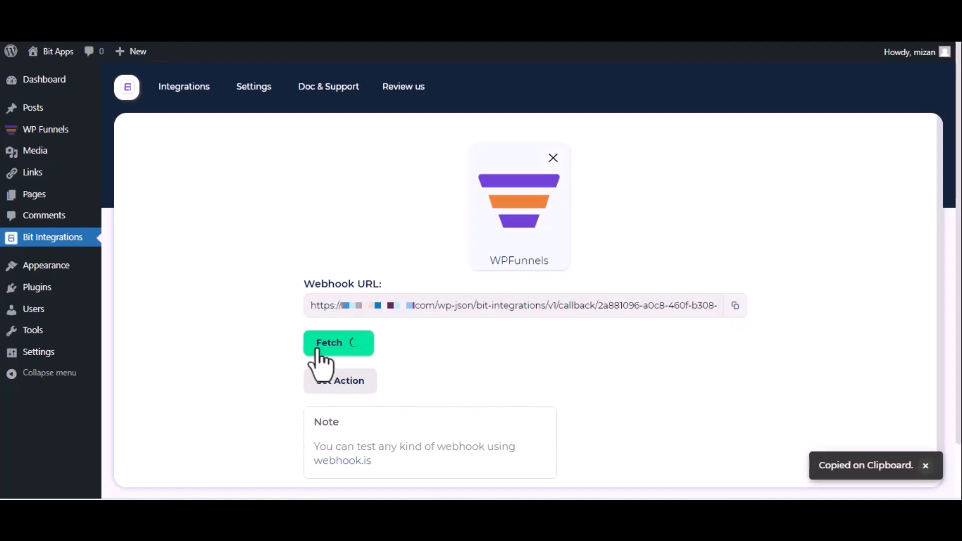
pyautogui.click(338, 342)
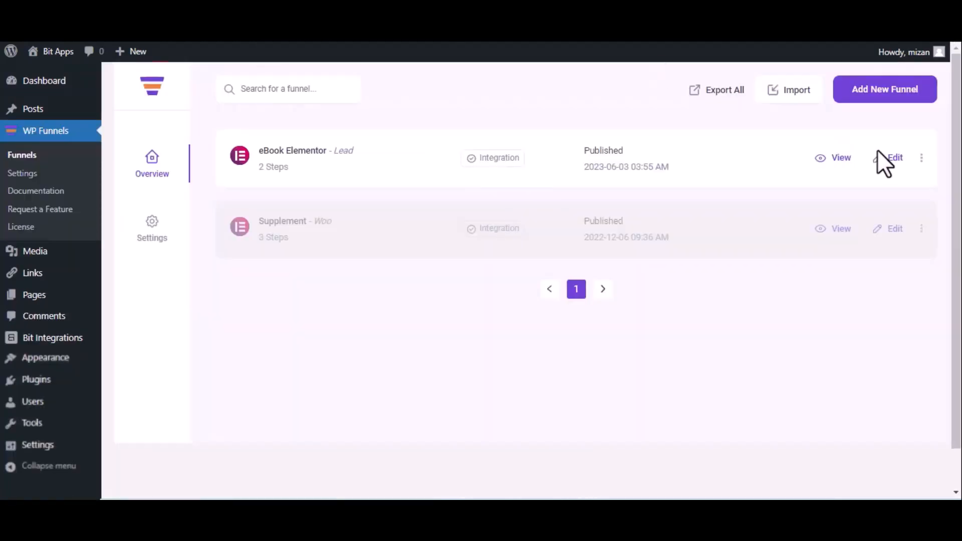
# - Edit the eBook Elementor funnel and go to its webhook integration settings
pyautogui.click(894, 157)
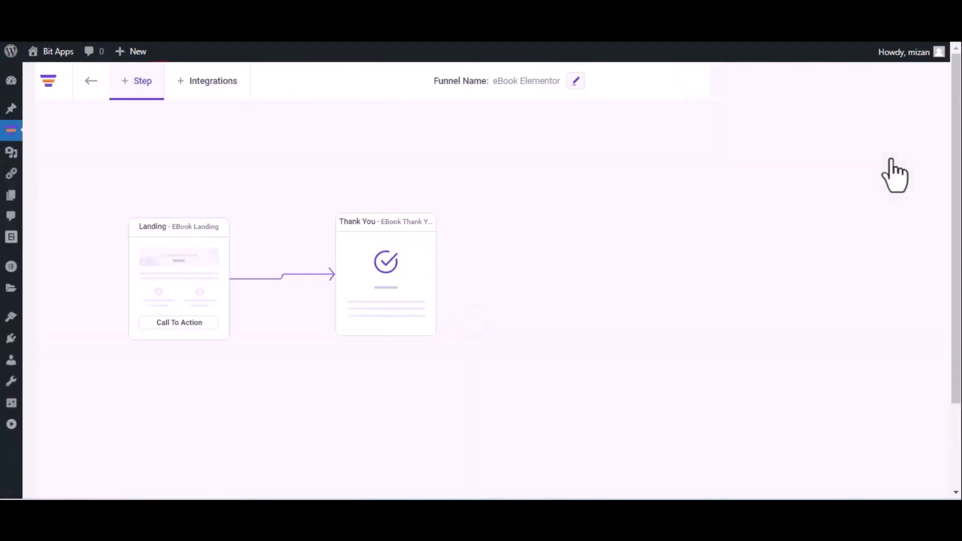
pyautogui.click(951, 80)
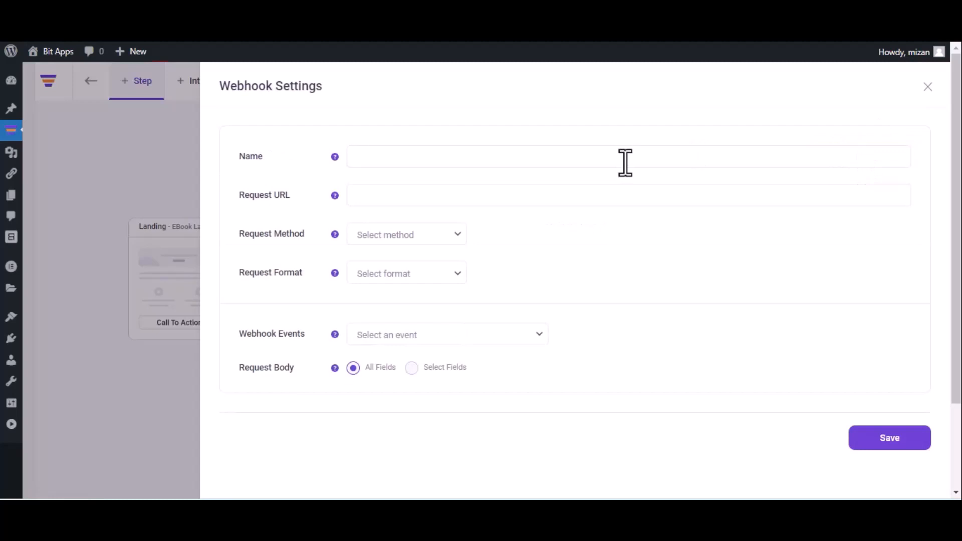
# - Save a 'Bit Integrations' webhook: POST, JSON body, fired after eBook Landing optin form submission
pyautogui.write('Bit Inte')
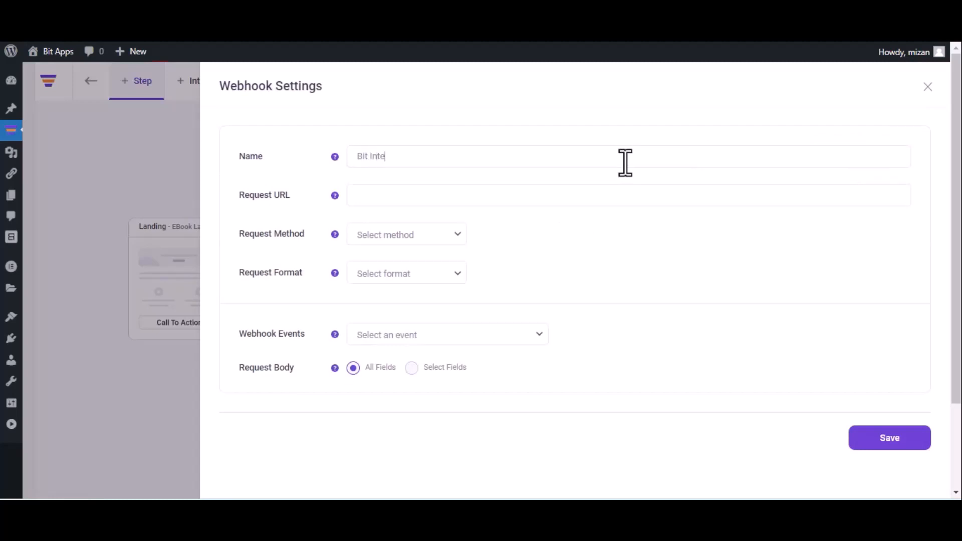
pyautogui.write('grations')
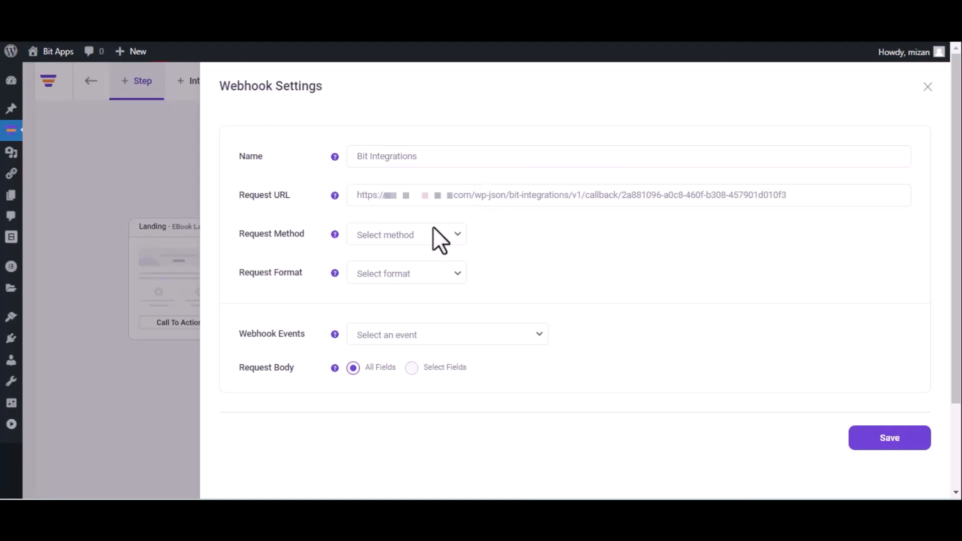
pyautogui.click(405, 234)
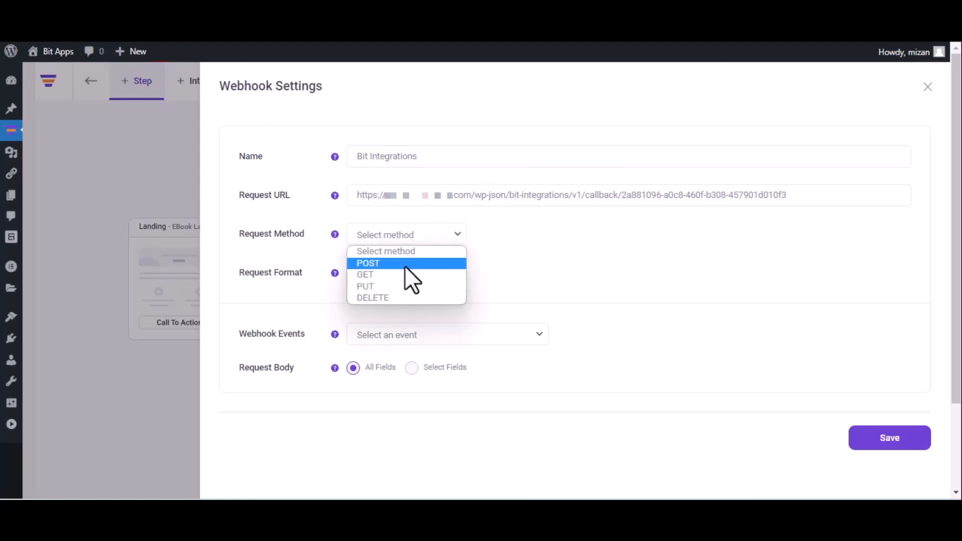
pyautogui.click(367, 262)
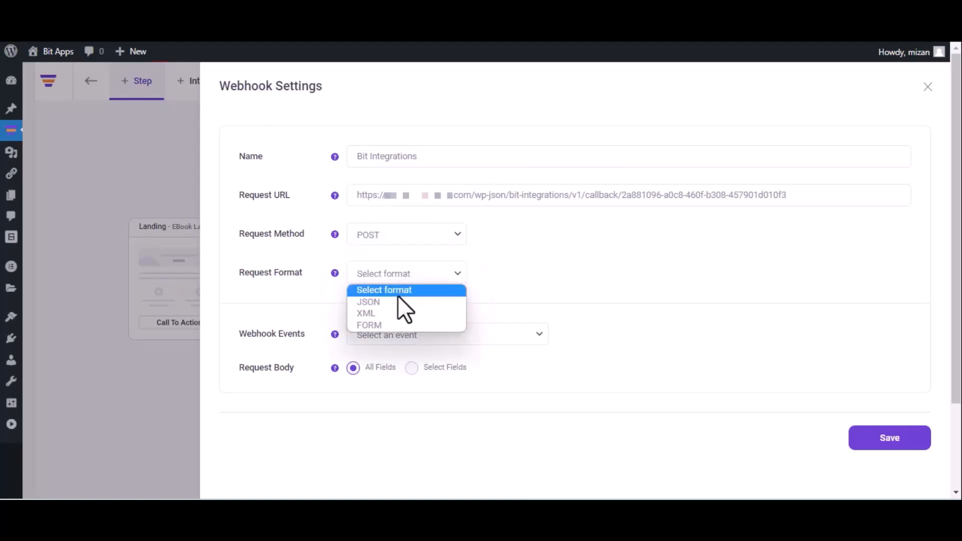
pyautogui.click(367, 302)
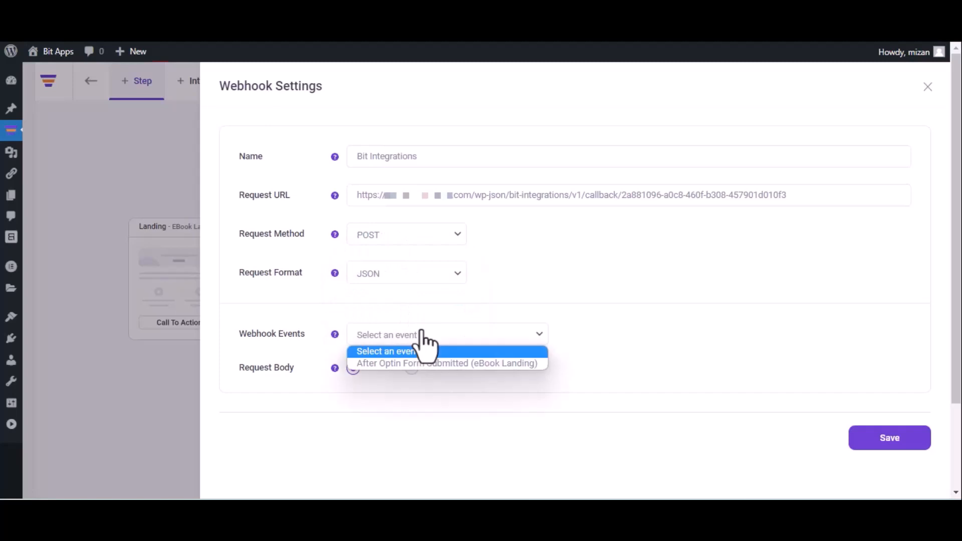
pyautogui.click(446, 363)
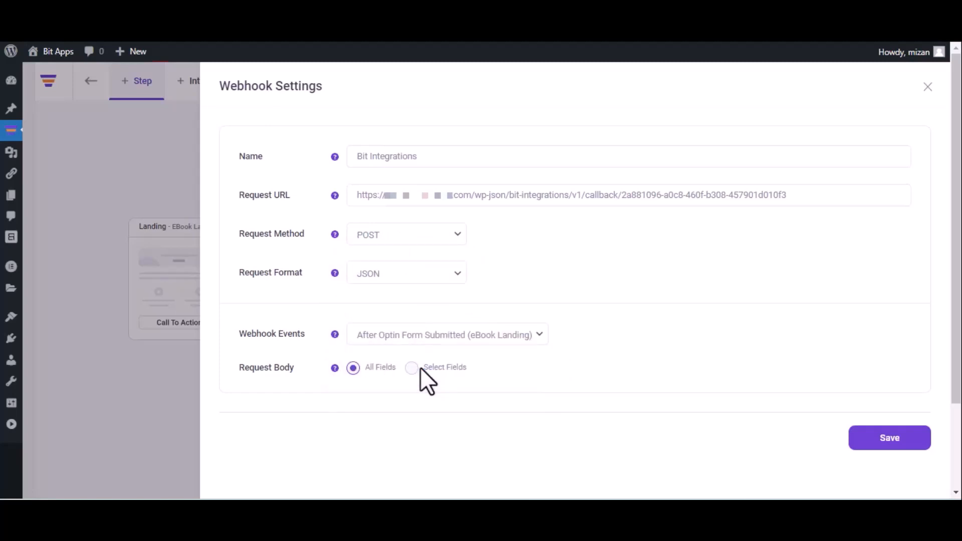
pyautogui.moveTo(888, 437)
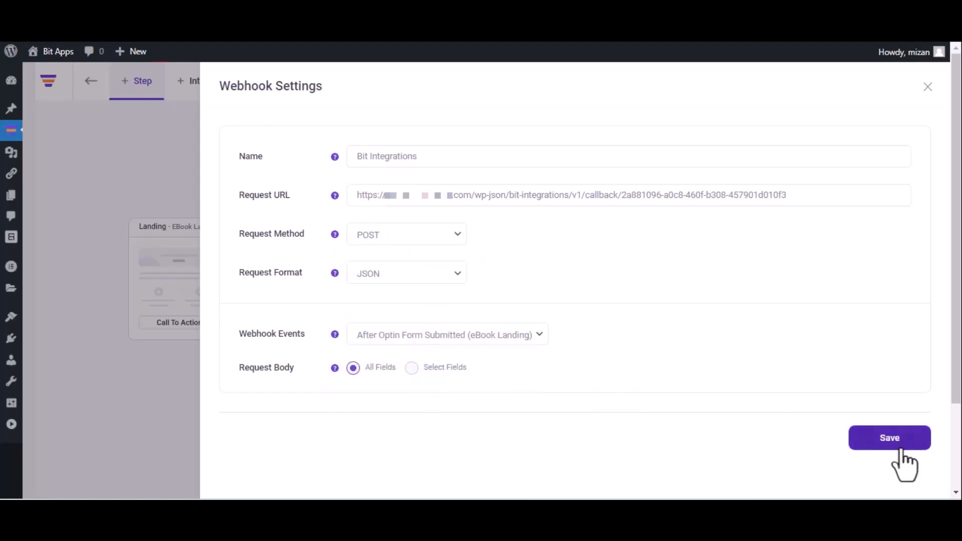
pyautogui.click(888, 438)
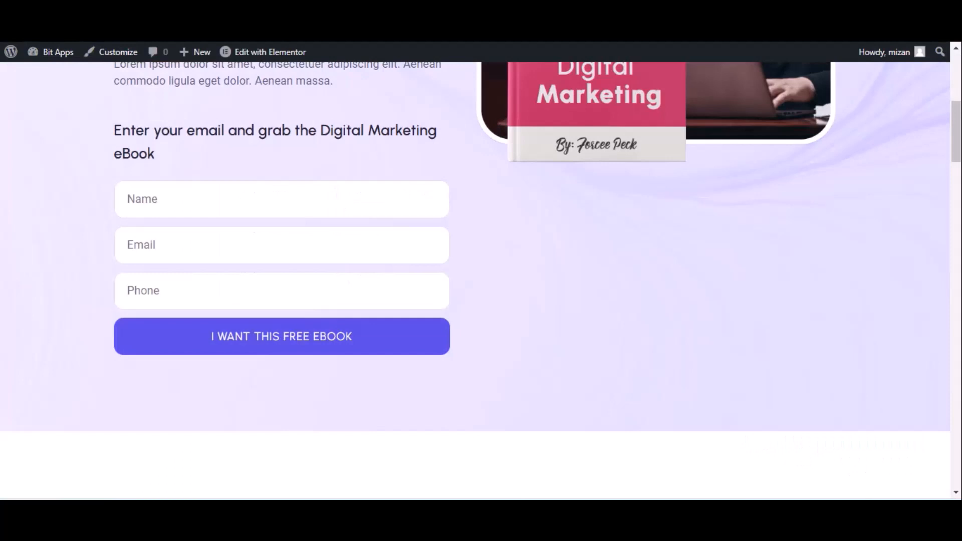
pyautogui.click(281, 198)
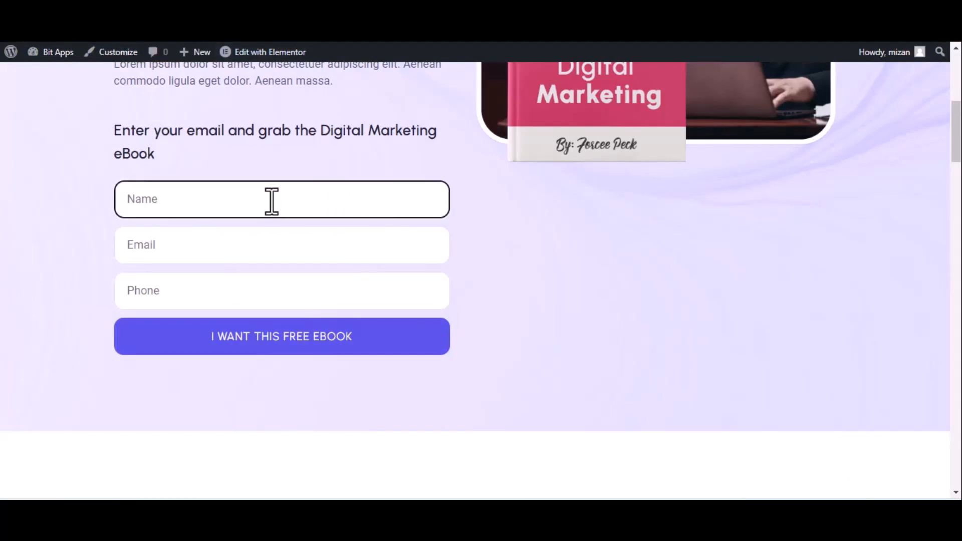
pyautogui.write('Bit In')
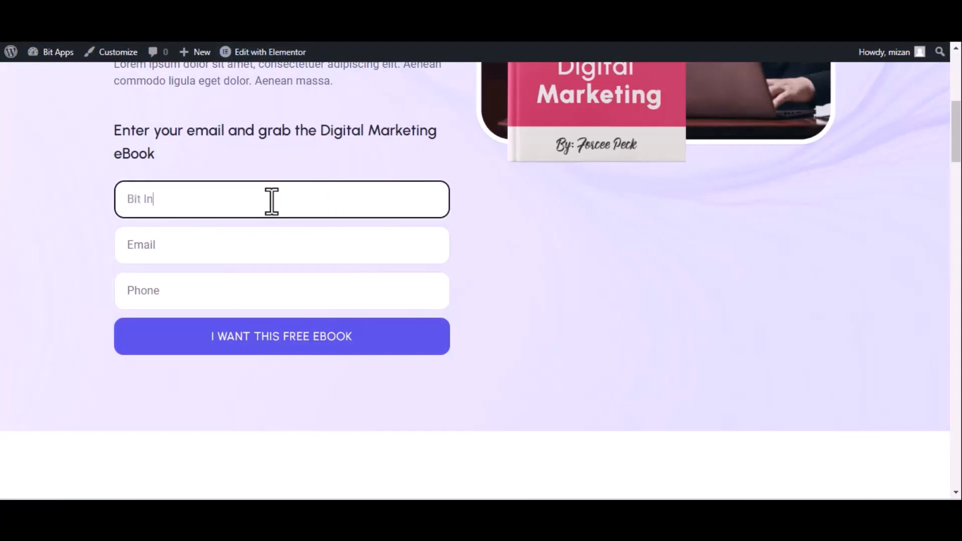
pyautogui.write('tegrations')
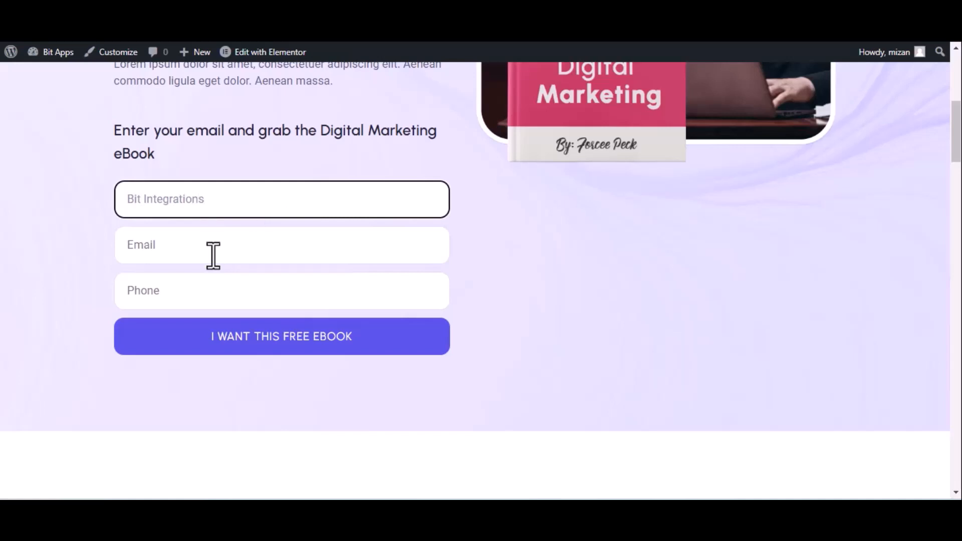
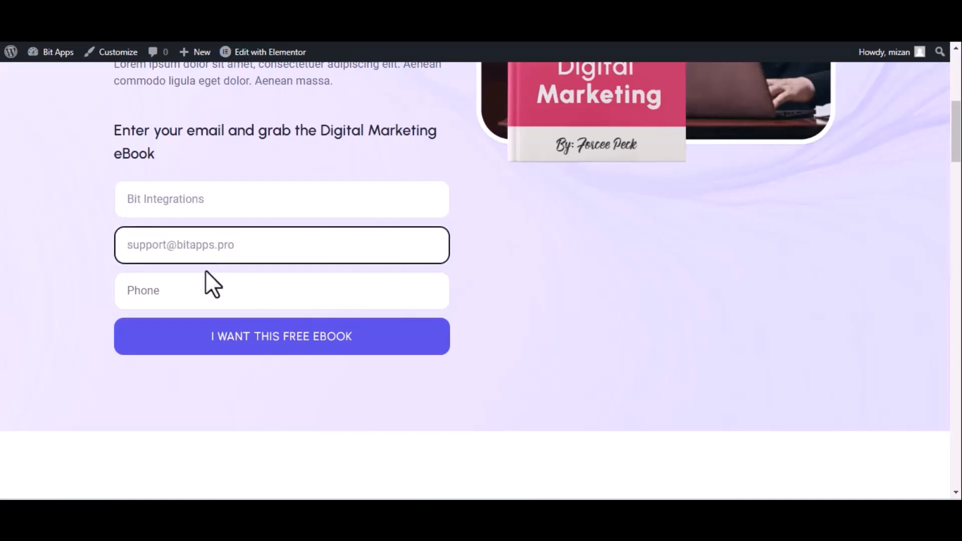
pyautogui.write('44455566')
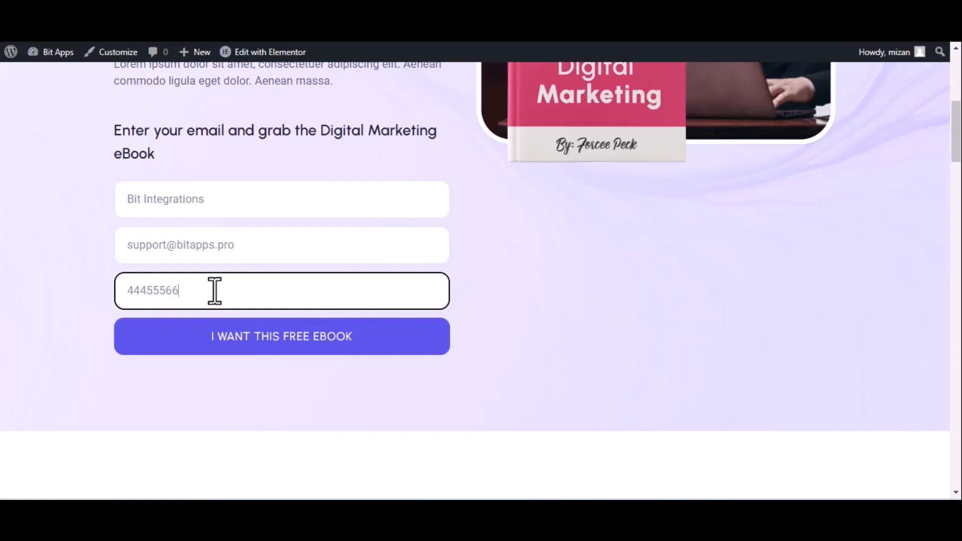
pyautogui.click(281, 336)
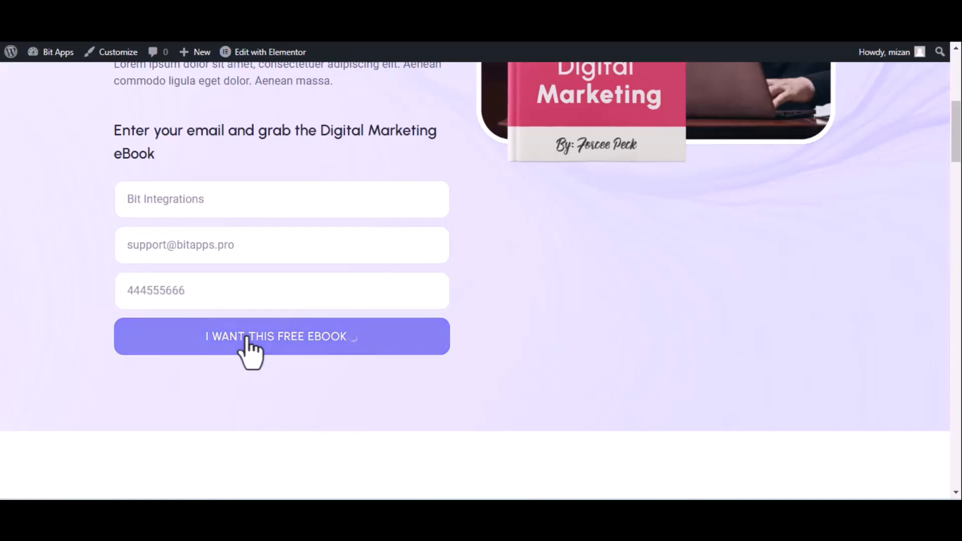
# - Back in Bit Integrations, fetch the submitted webhook data and proceed to setting an action
pyautogui.click(280, 337)
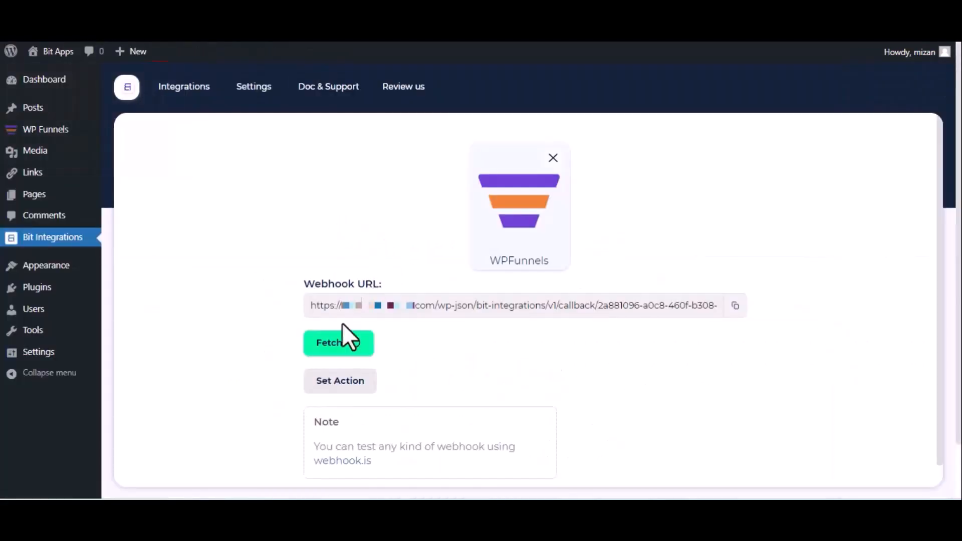
pyautogui.click(338, 342)
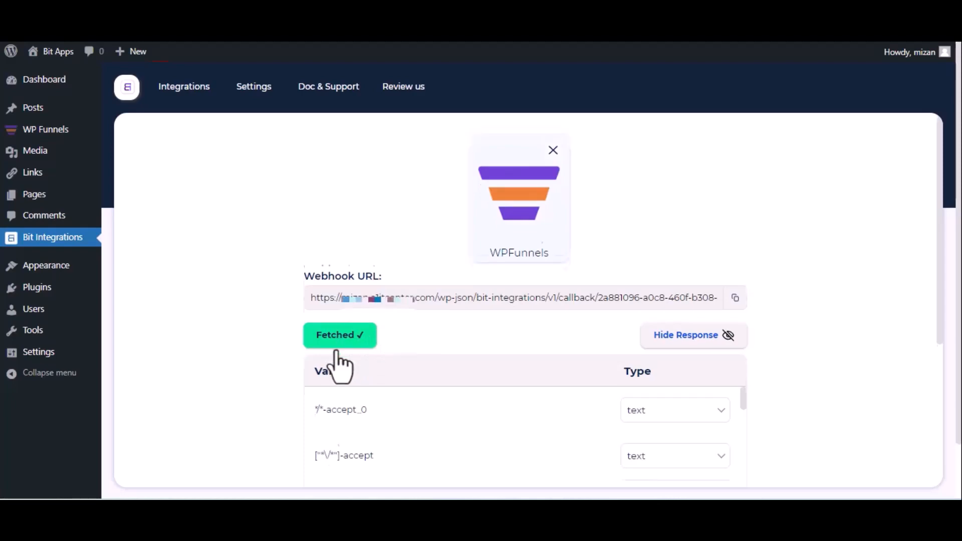
pyautogui.scroll(-3)
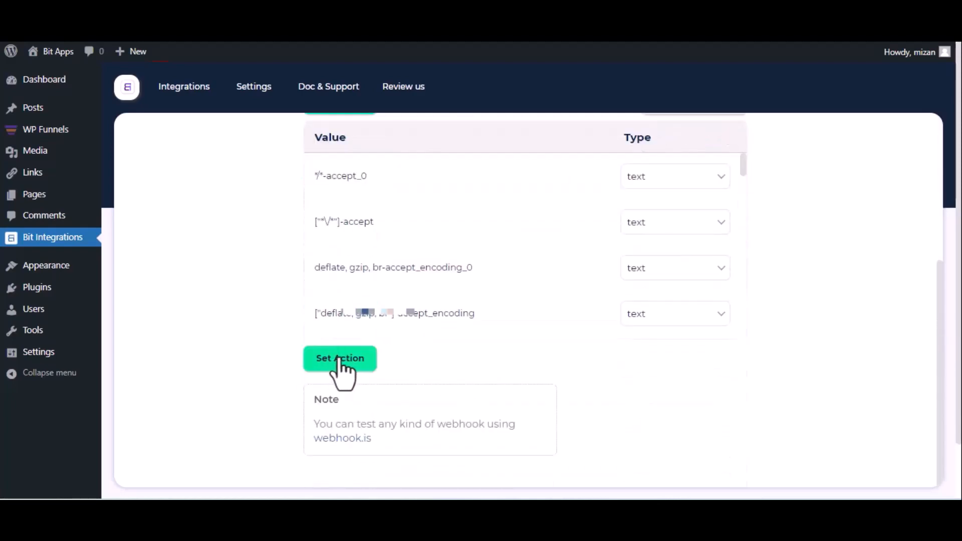
pyautogui.click(340, 359)
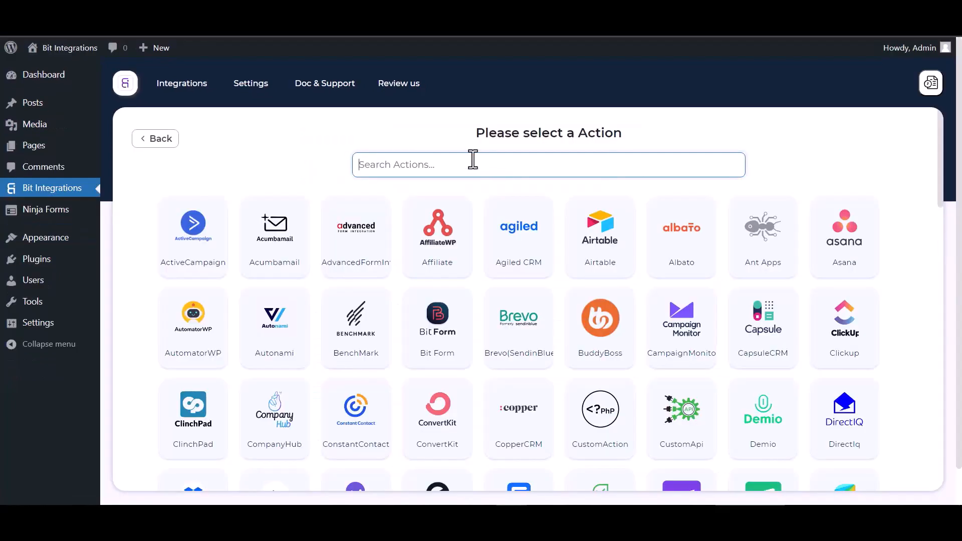
# - Choose OneHashCRM as the action and enter the CRM subdomain in Access API URL
pyautogui.write('one')
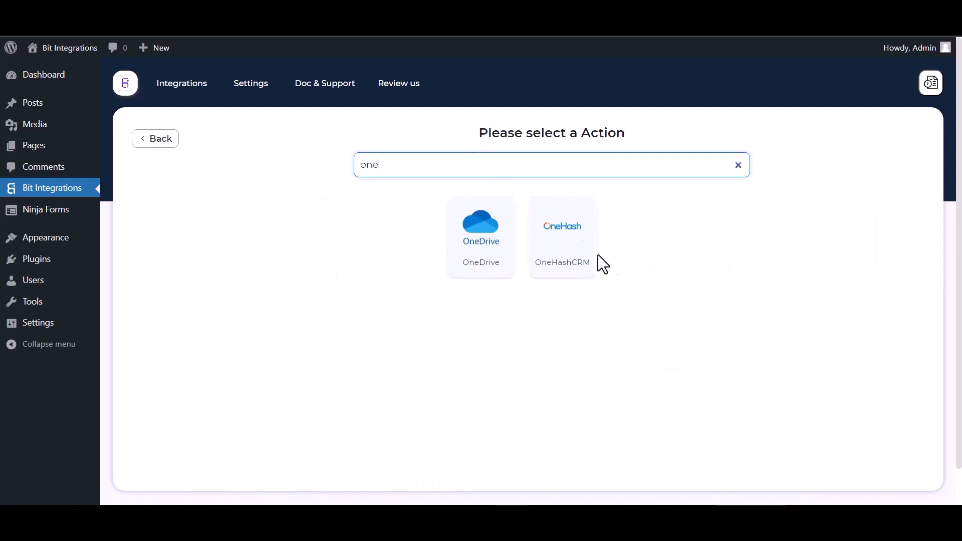
pyautogui.click(561, 236)
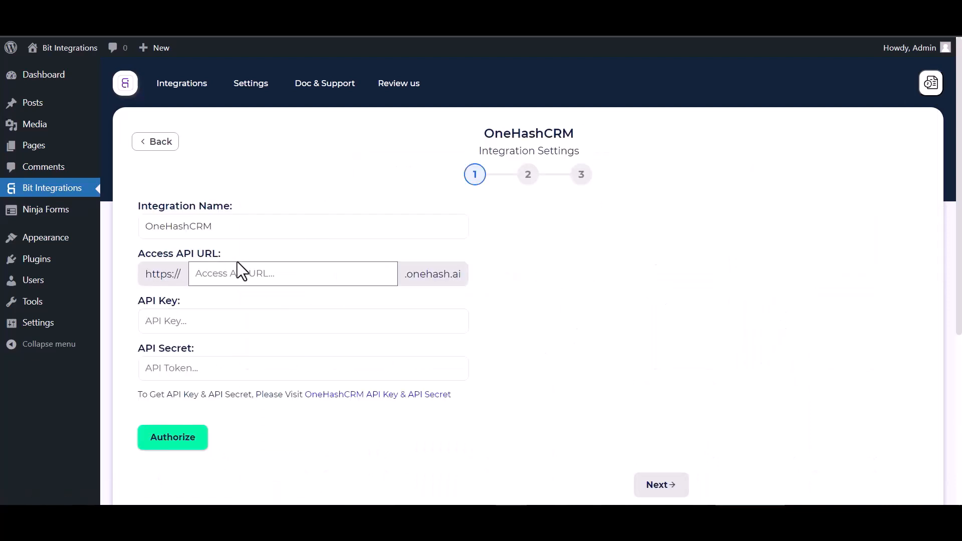
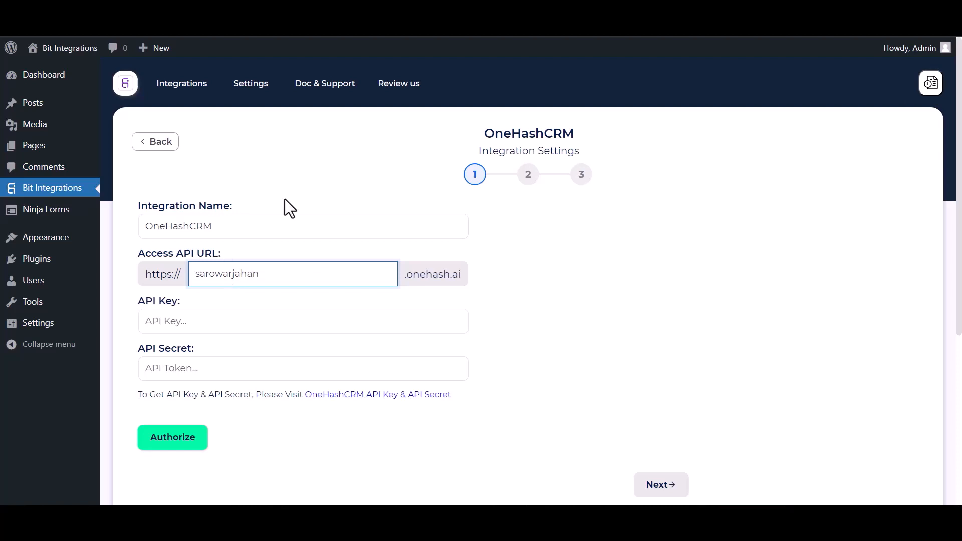
# - Switch to the OneHashCRM account and open the profile menu
pyautogui.click(302, 321)
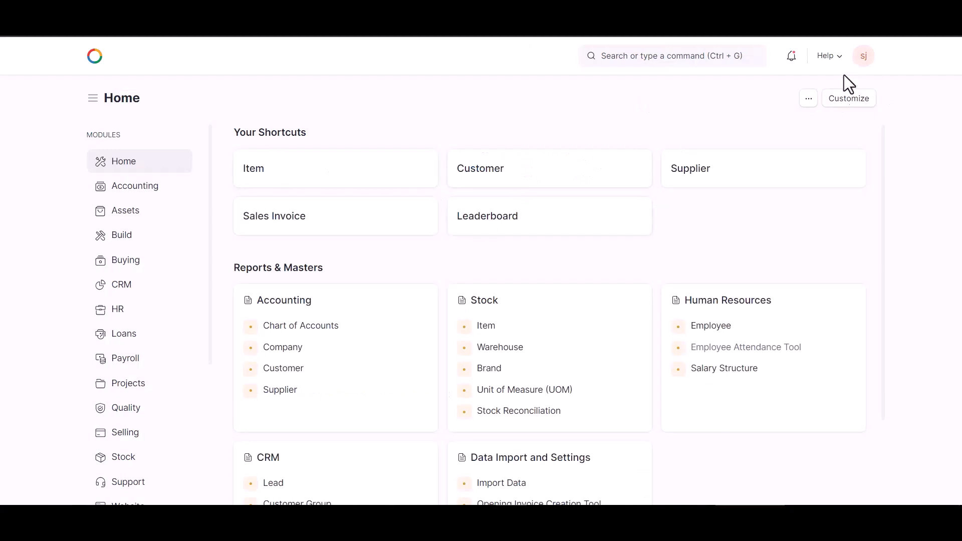
pyautogui.click(862, 56)
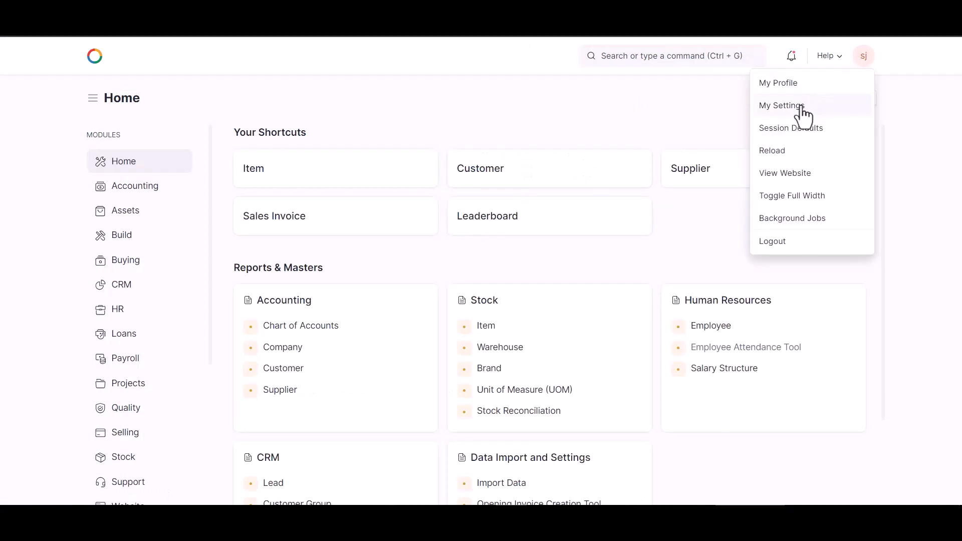
# - In My Settings under API Access, generate and confirm new API keys
pyautogui.click(781, 105)
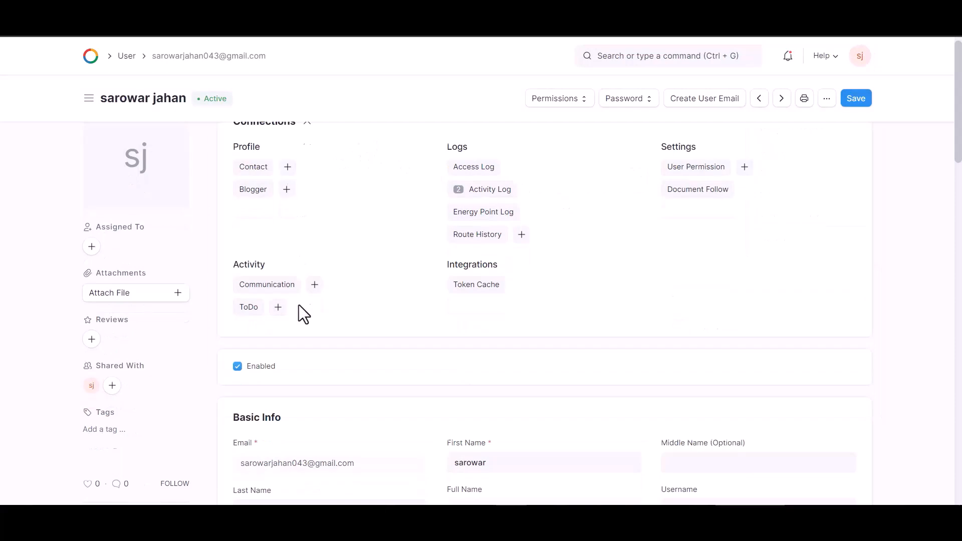
pyautogui.scroll(-3)
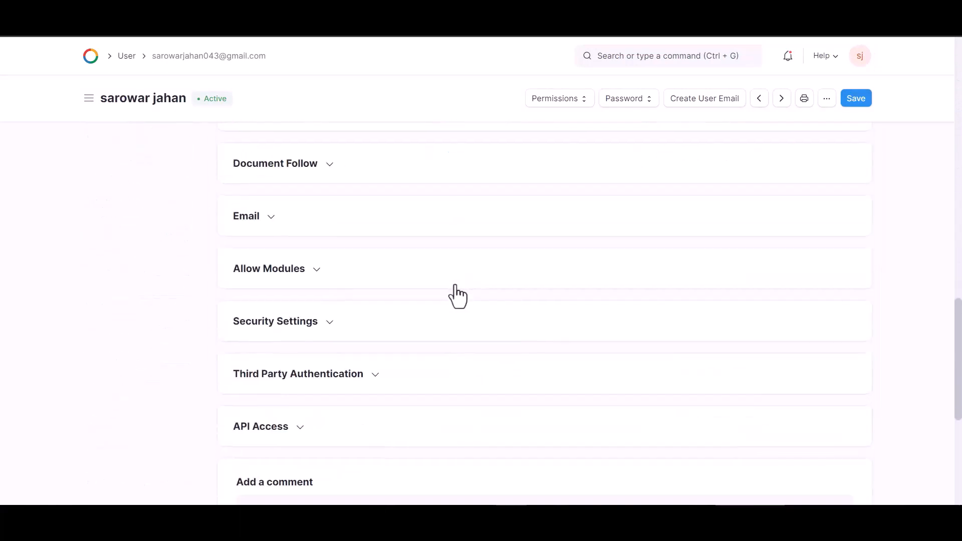
pyautogui.scroll(-3)
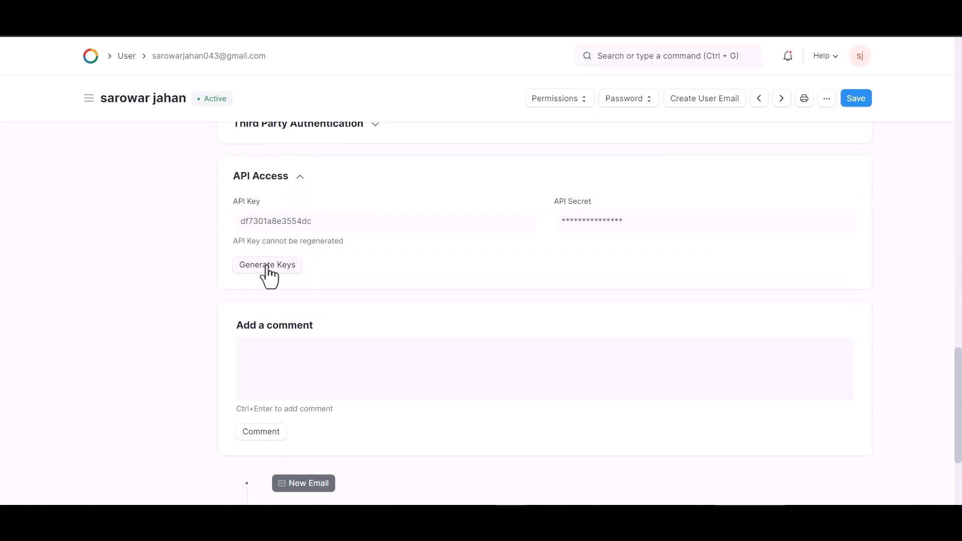
pyautogui.click(266, 265)
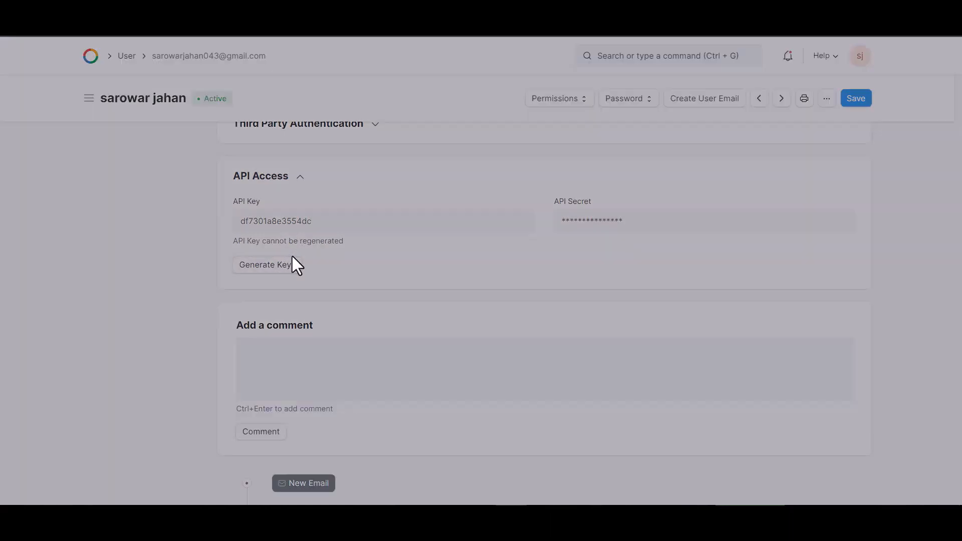
pyautogui.click(263, 264)
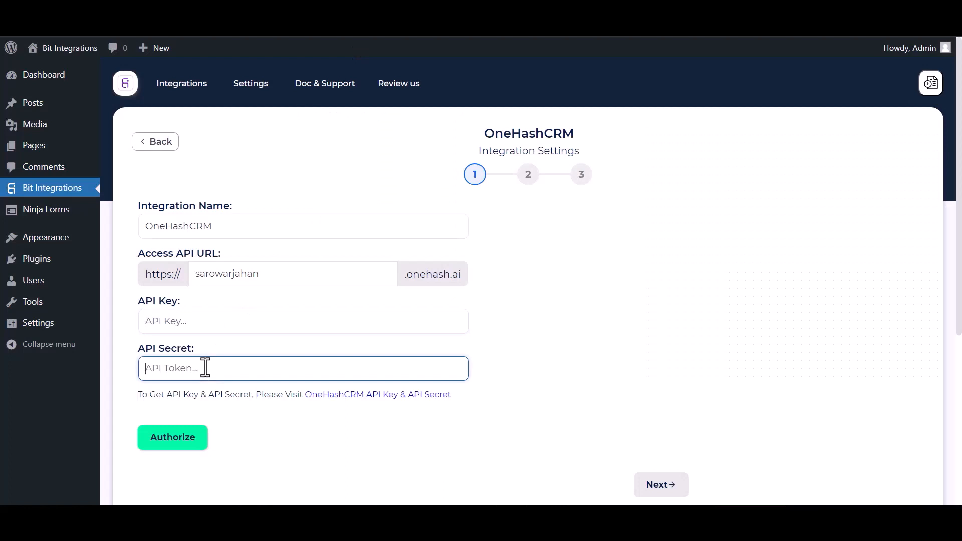
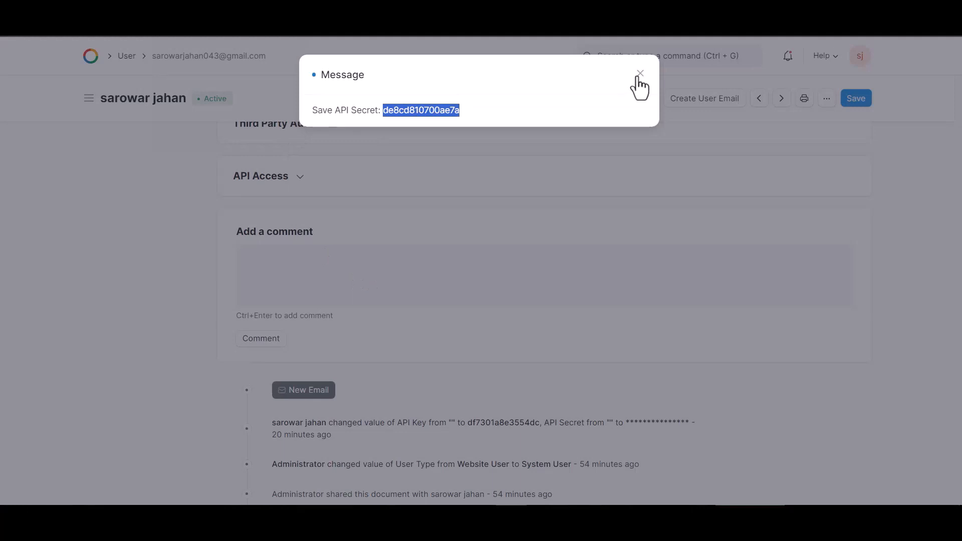
# - Enter the new API secret into Bit Integrations and select the API key for copying
pyautogui.click(640, 73)
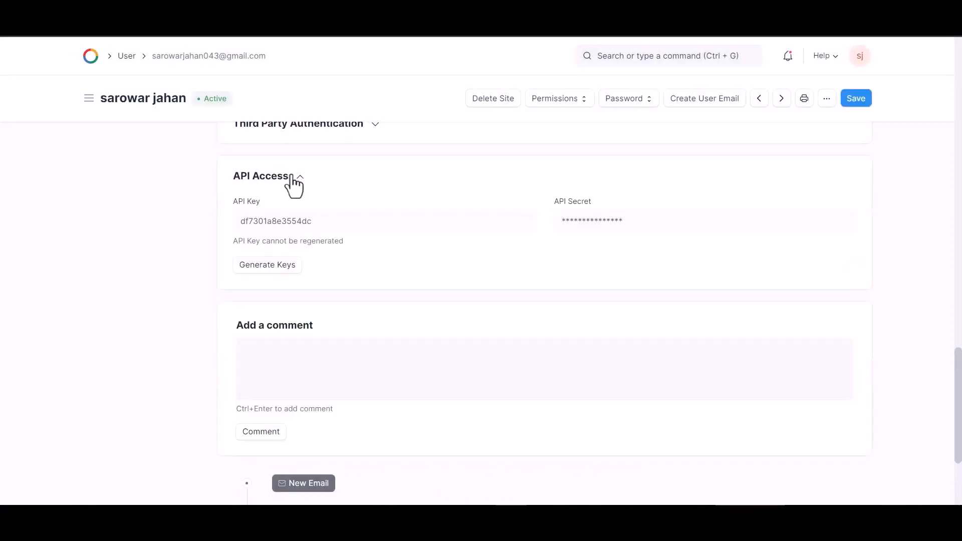
pyautogui.doubleClick(276, 221)
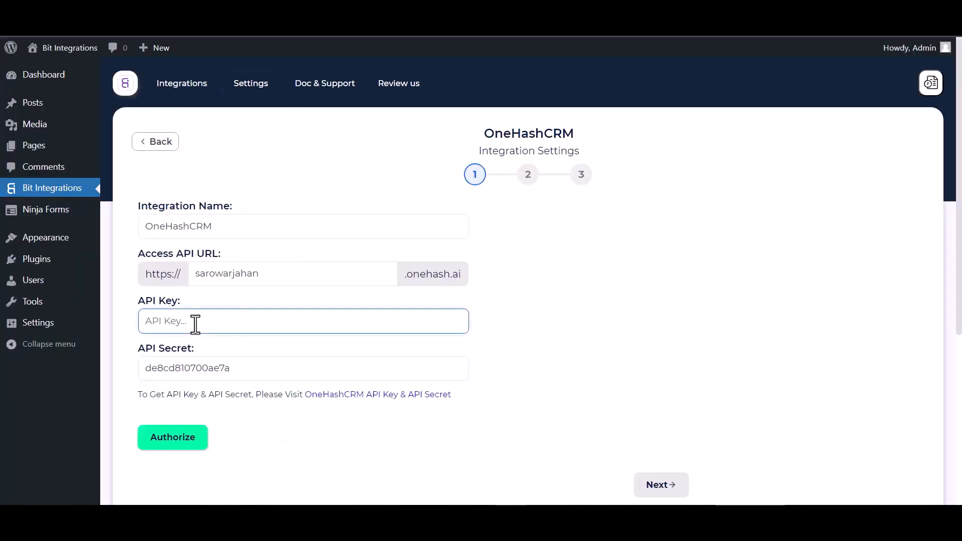
# - Paste the API key, authorize the OneHashCRM connection and continue to field mapping
pyautogui.click(172, 437)
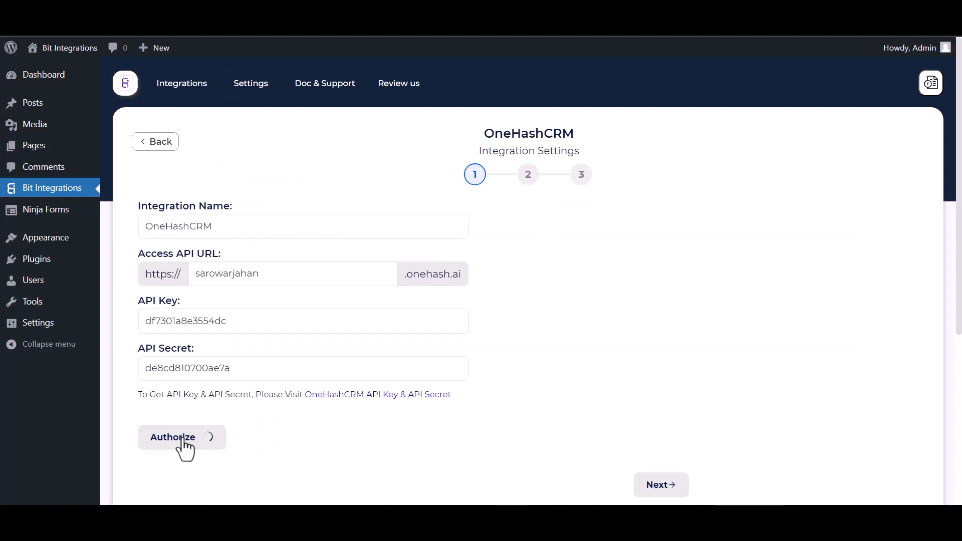
pyautogui.click(172, 437)
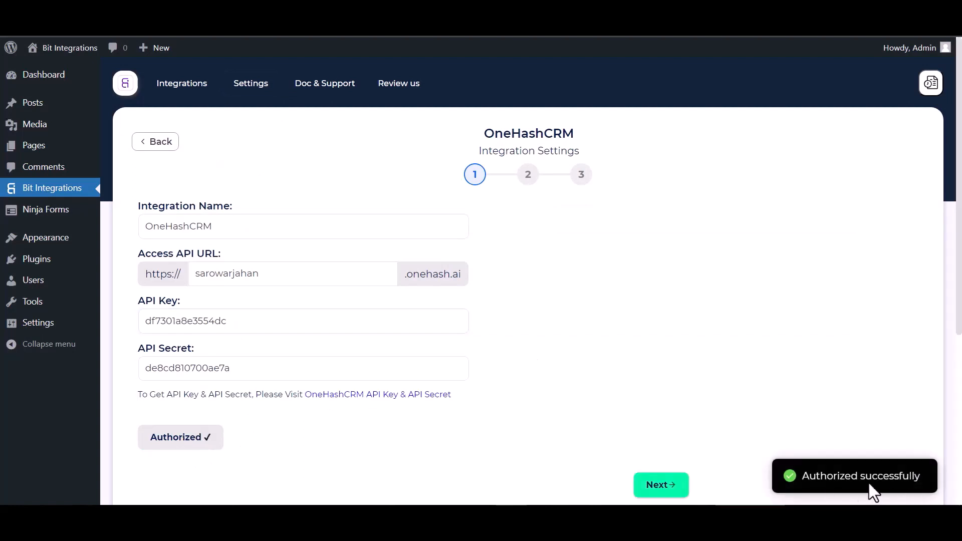
pyautogui.moveTo(607, 437)
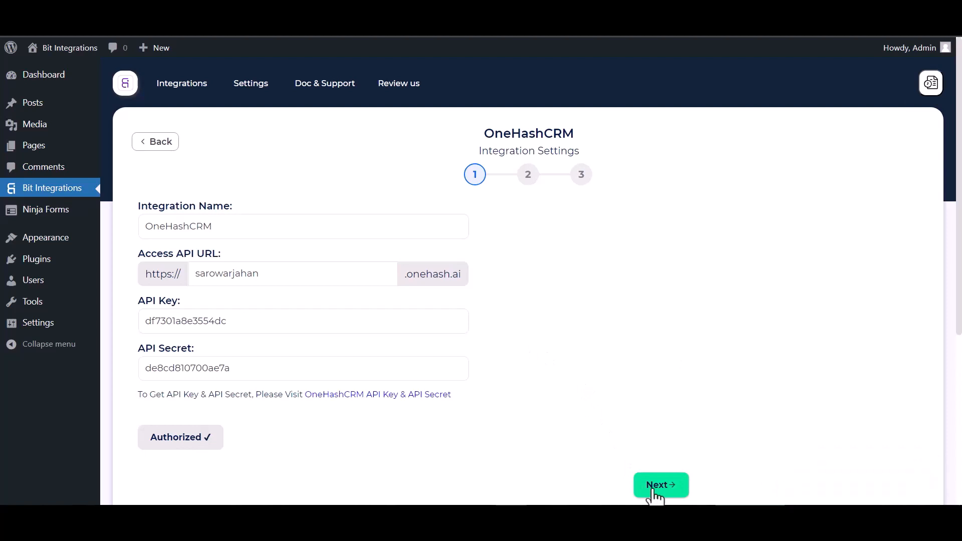
pyautogui.click(660, 485)
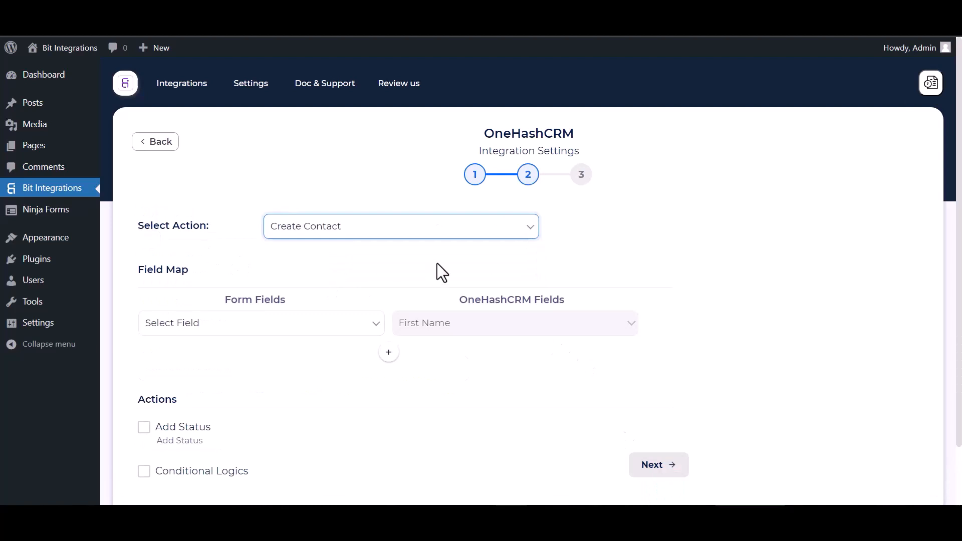
# - Map Last Name, Email Address and Phone Number form fields to the OneHashCRM contact fields
pyautogui.click(260, 322)
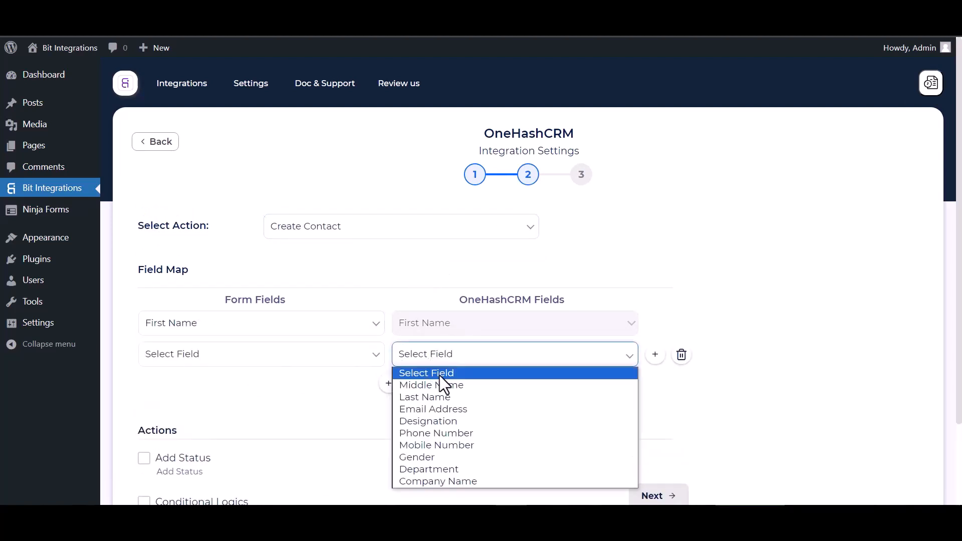
pyautogui.click(425, 397)
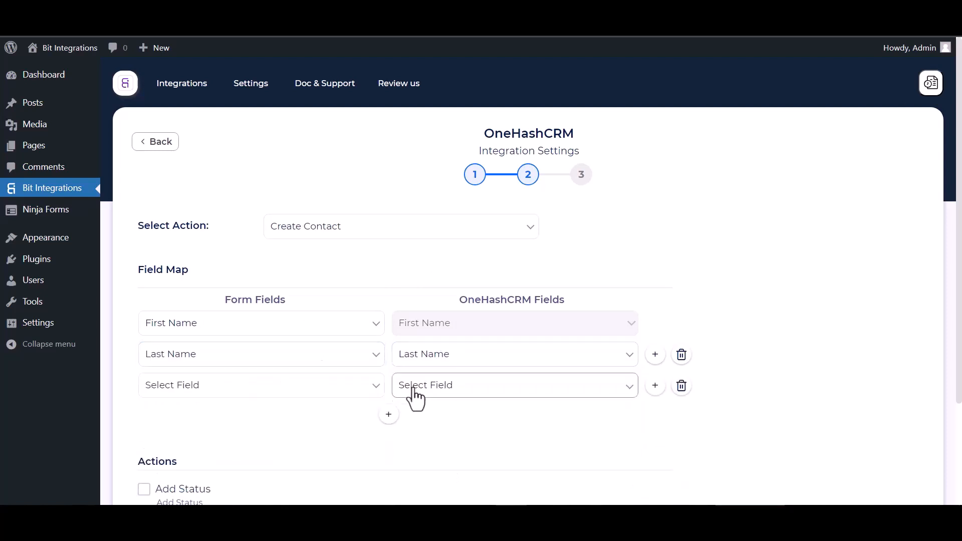
pyautogui.click(514, 385)
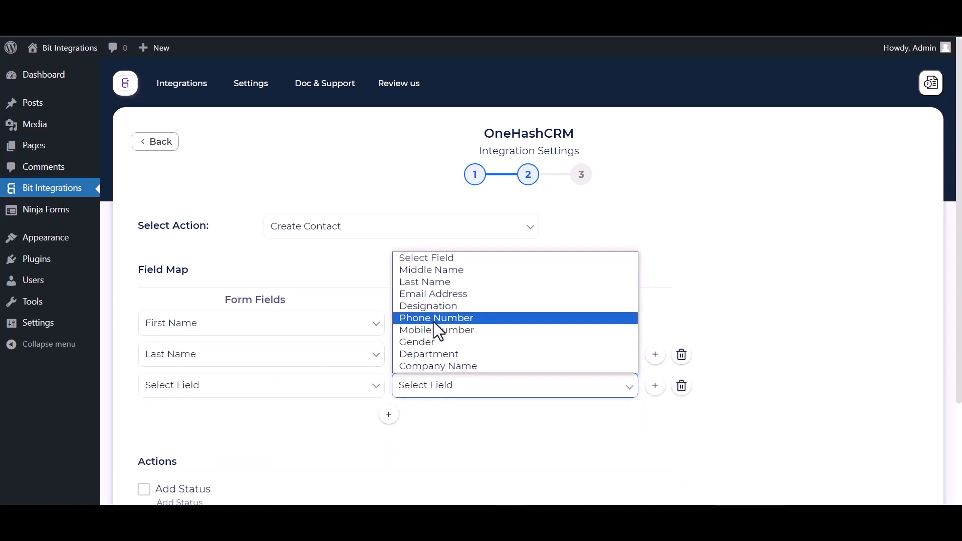
pyautogui.click(432, 293)
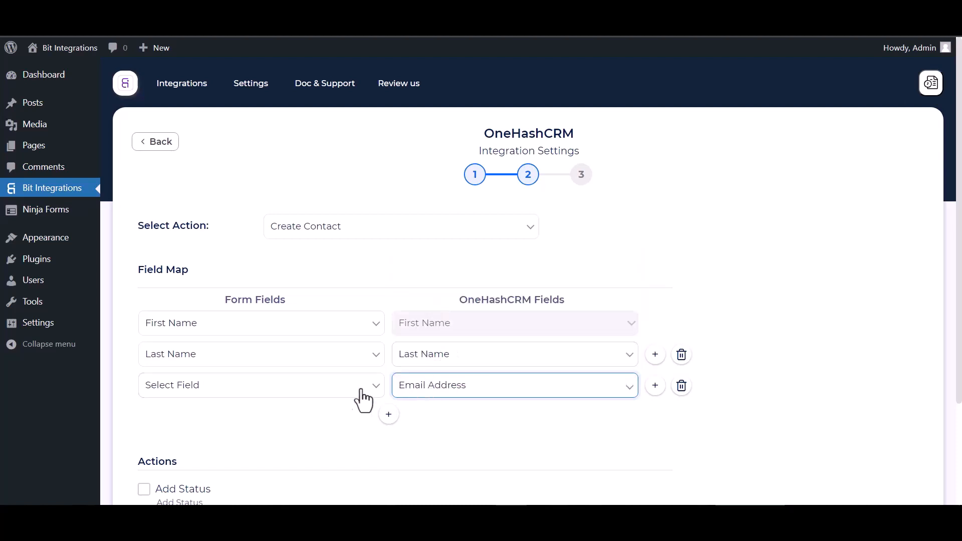
pyautogui.click(261, 384)
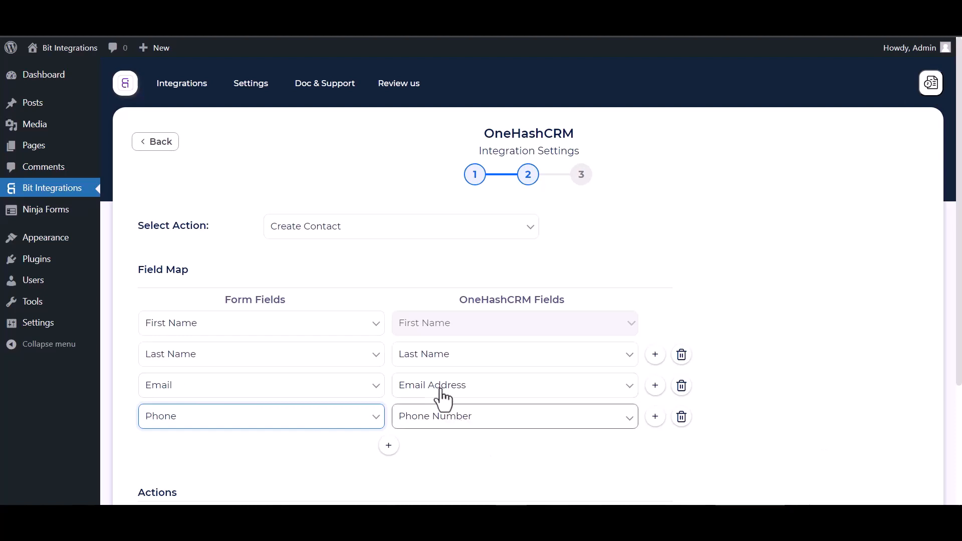
pyautogui.scroll(-3)
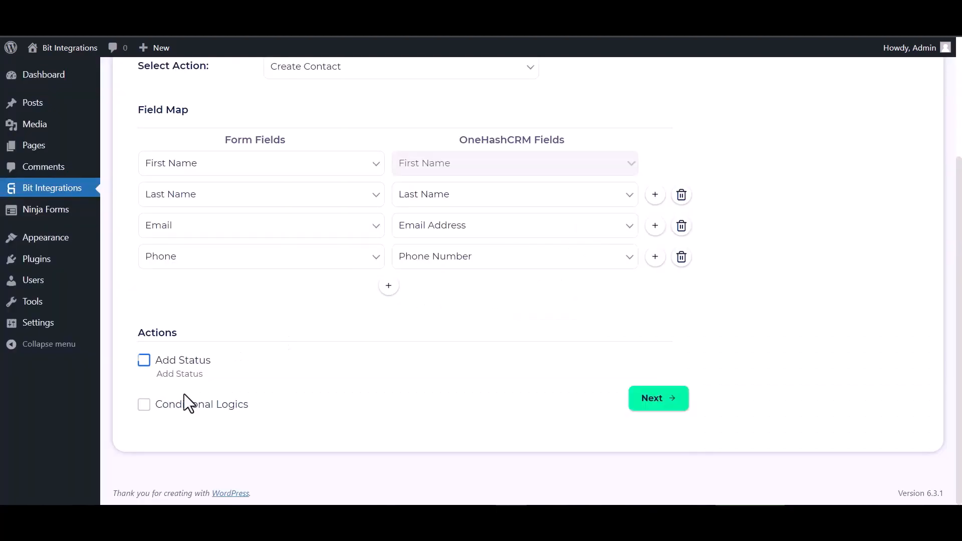
pyautogui.click(143, 404)
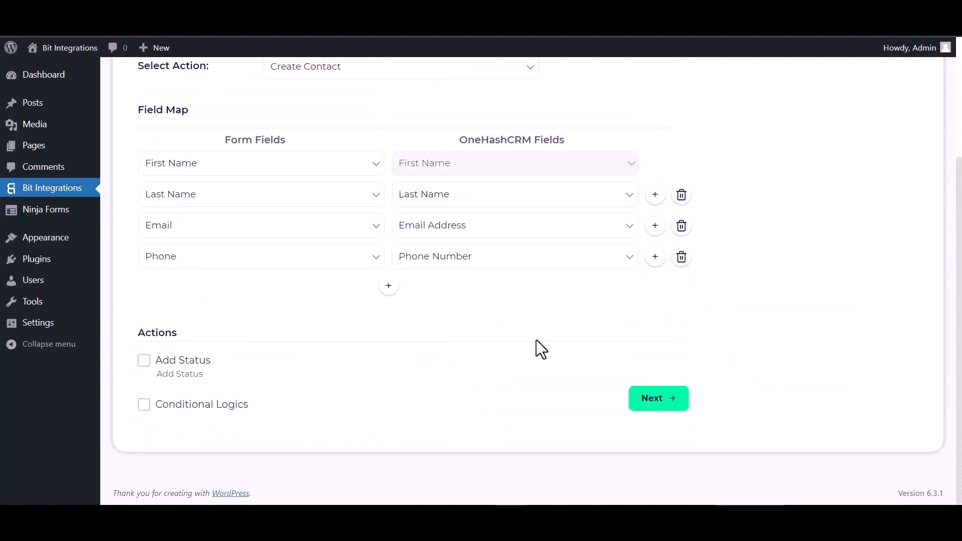
pyautogui.moveTo(657, 398)
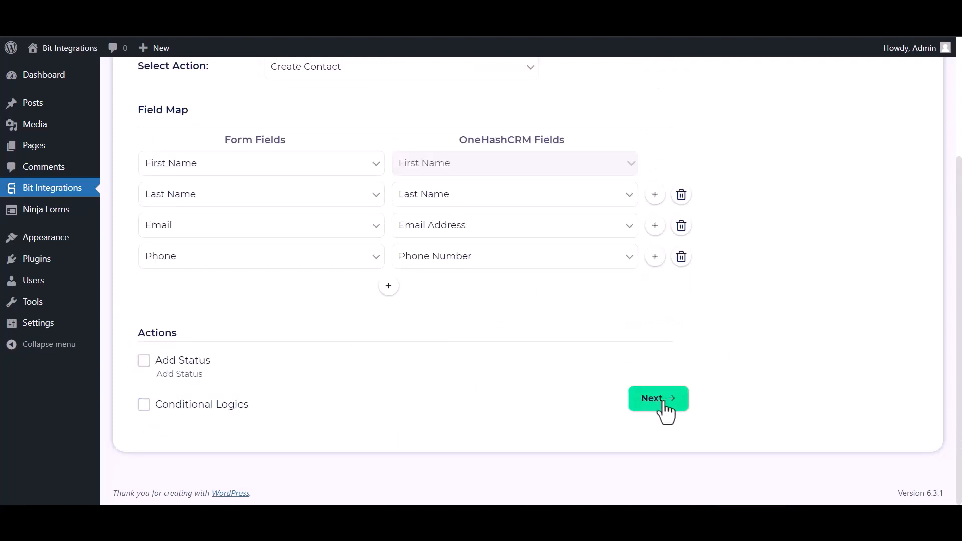
# - Go to the final step and Finish & Save the integration
pyautogui.click(657, 397)
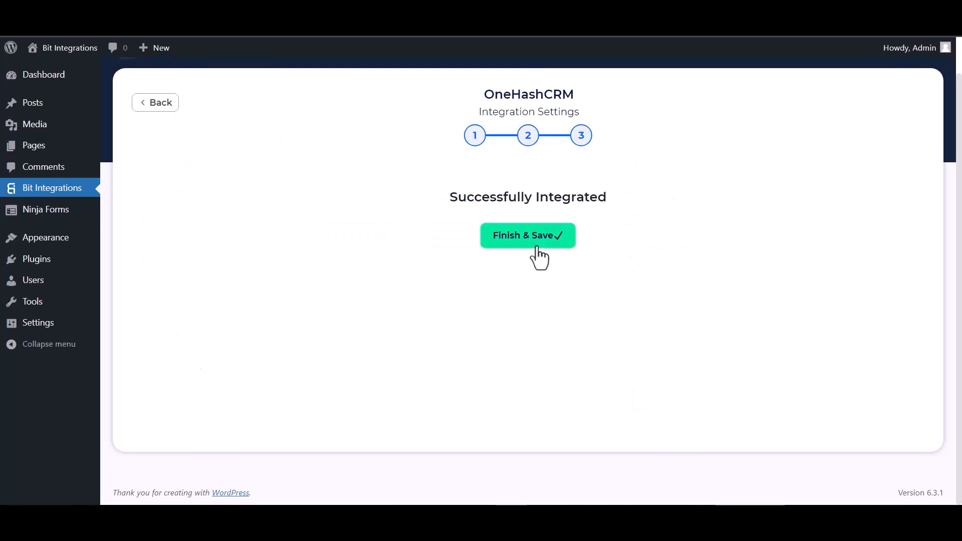
pyautogui.click(527, 235)
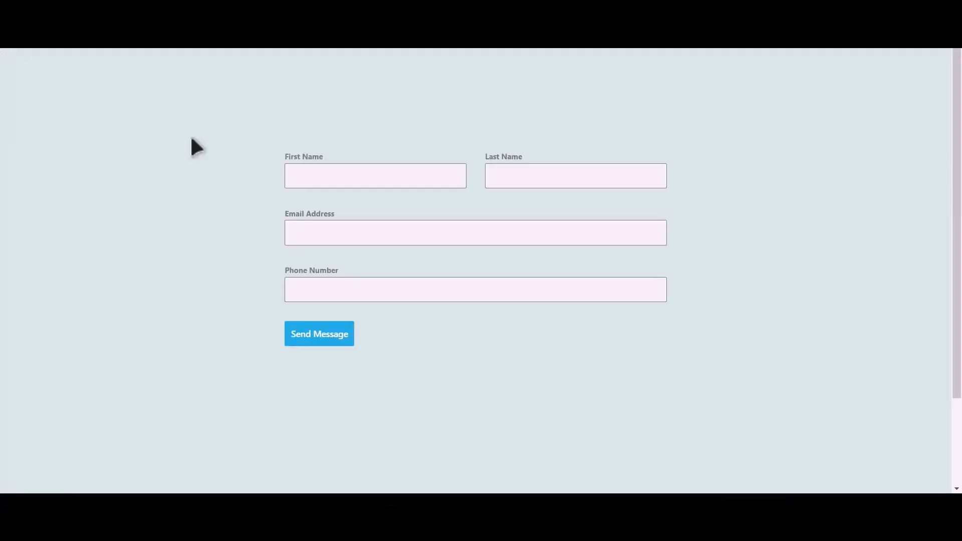
pyautogui.click(375, 176)
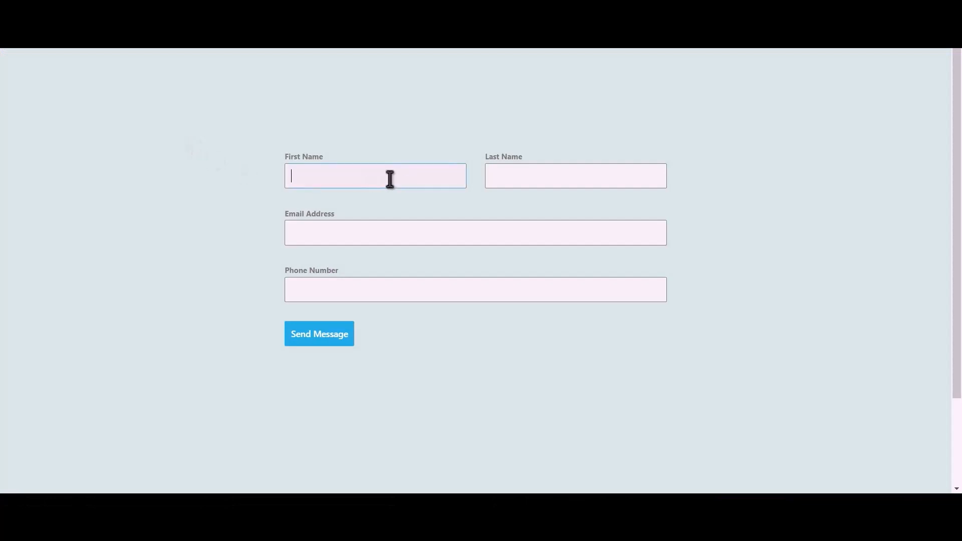
pyautogui.write('Bit')
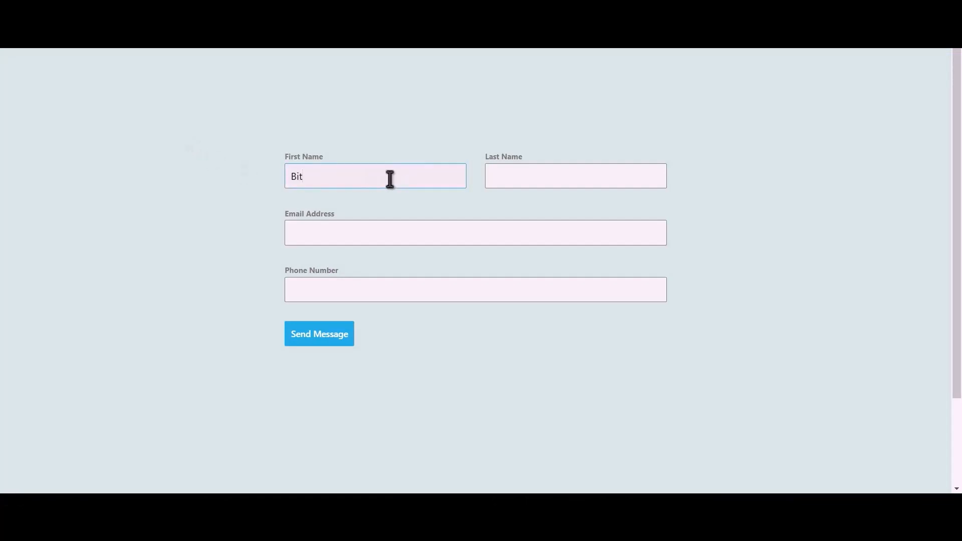
pyautogui.write('Integration')
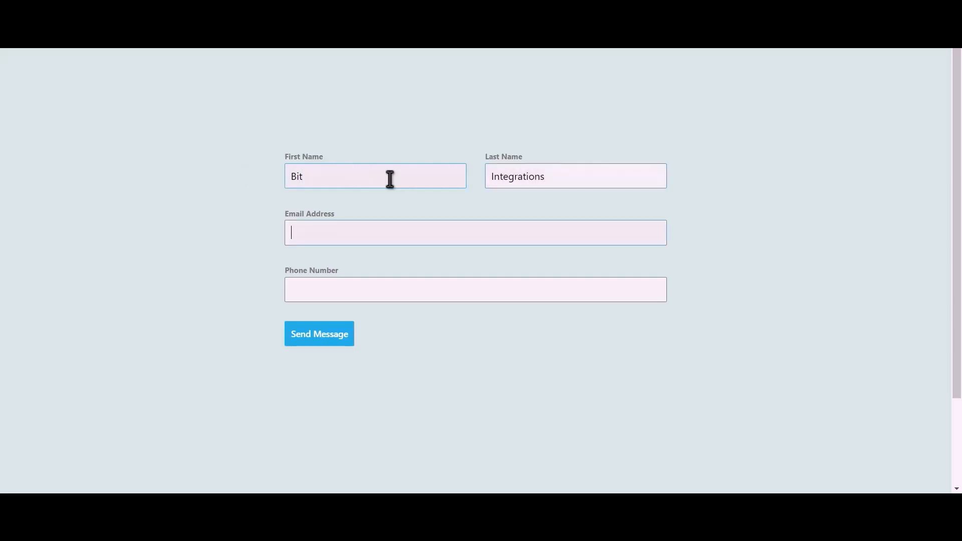
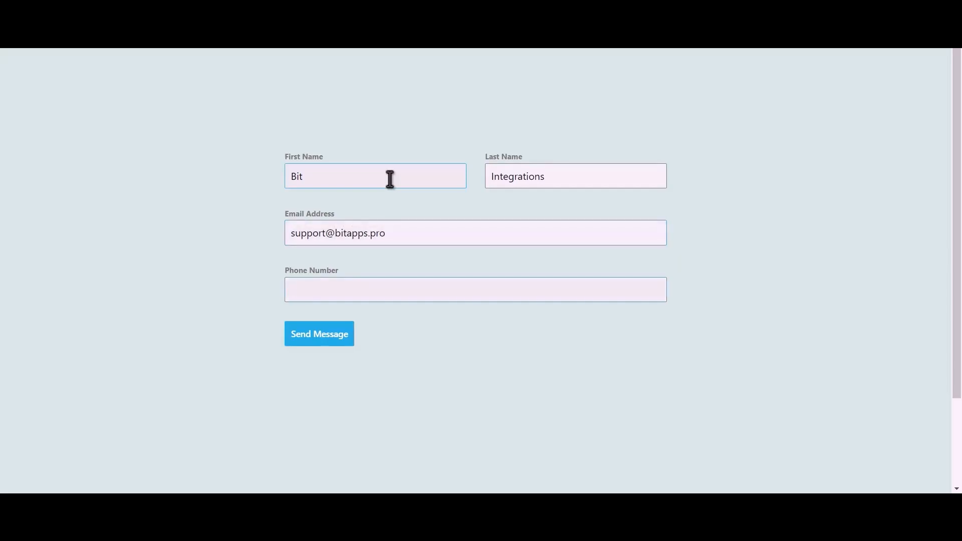
pyautogui.write('444555666')
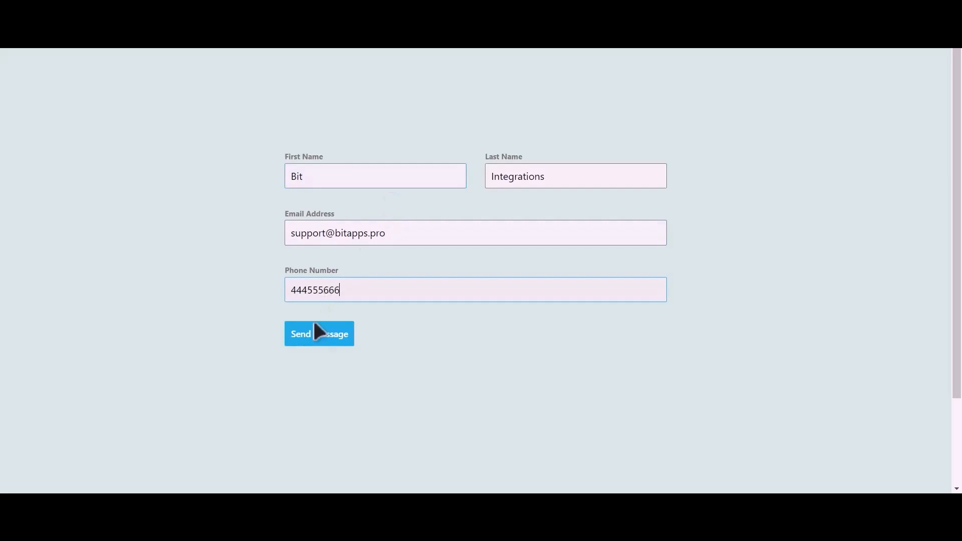
pyautogui.click(319, 332)
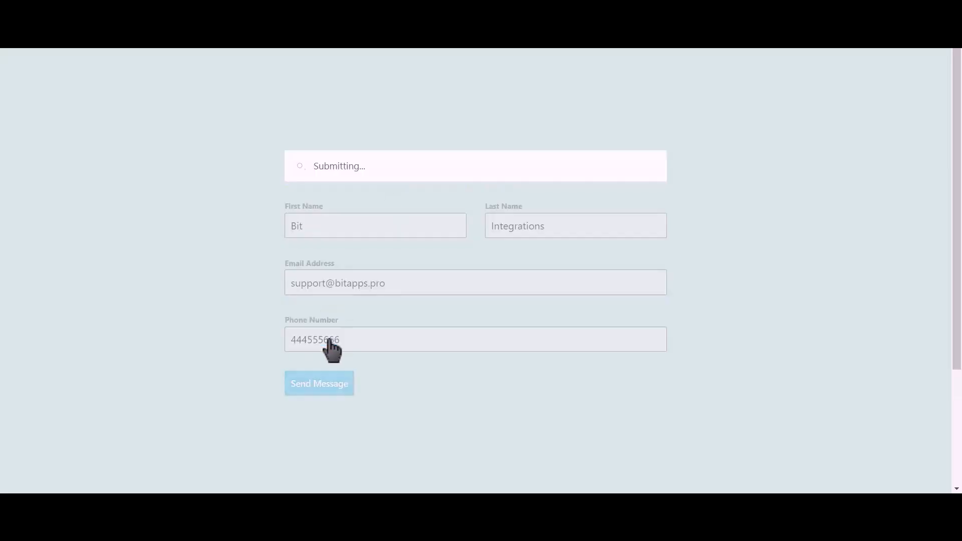
pyautogui.click(318, 384)
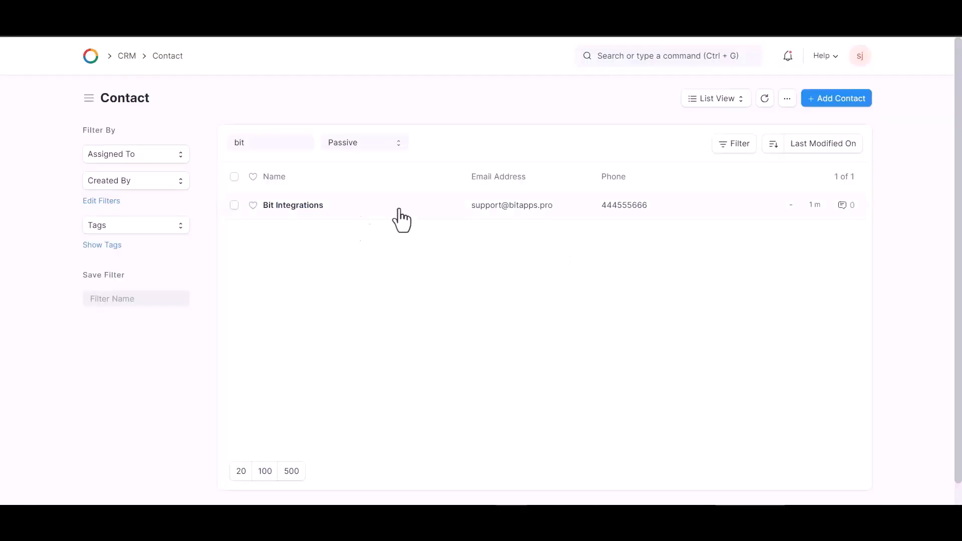
pyautogui.moveTo(453, 221)
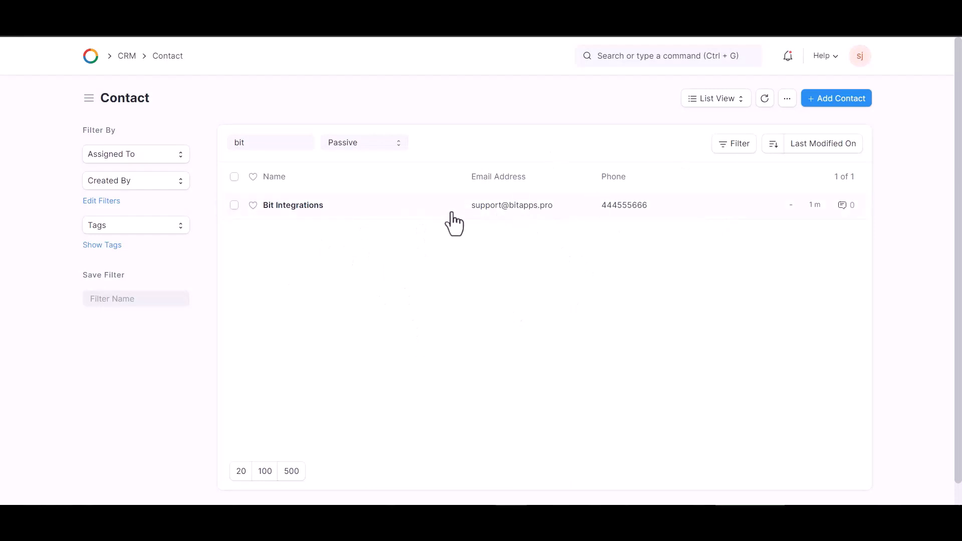
pyautogui.moveTo(469, 227)
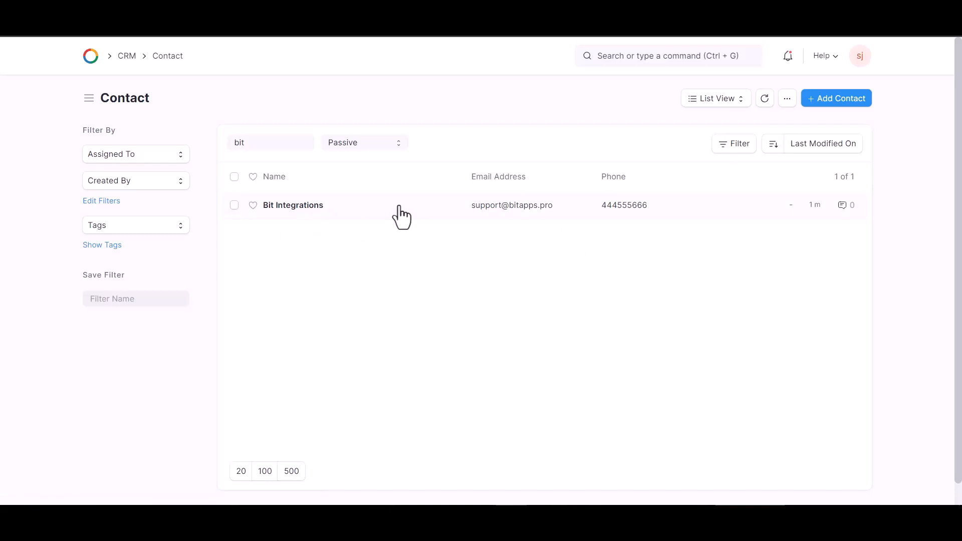
# - View the new Bit Integrations contact record with its submitted name, email and phone
pyautogui.click(292, 204)
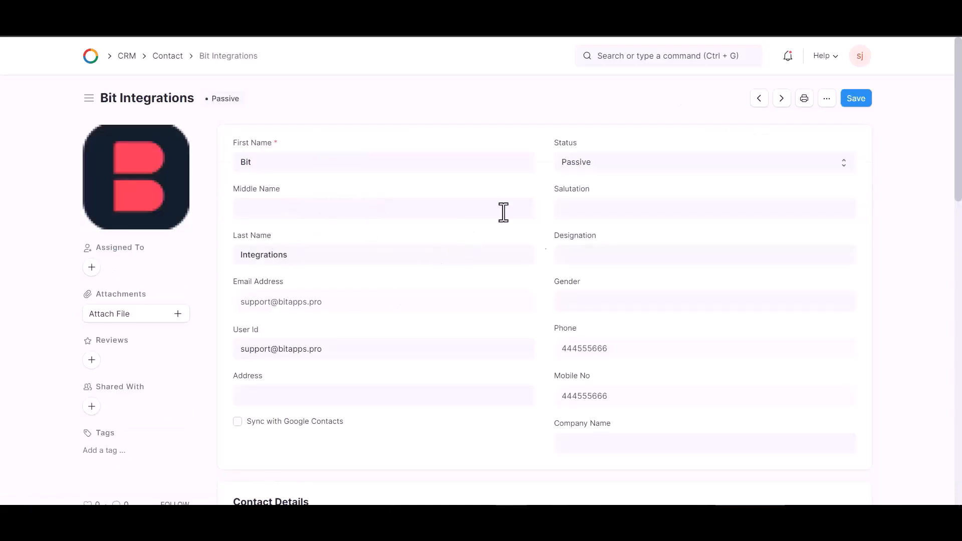